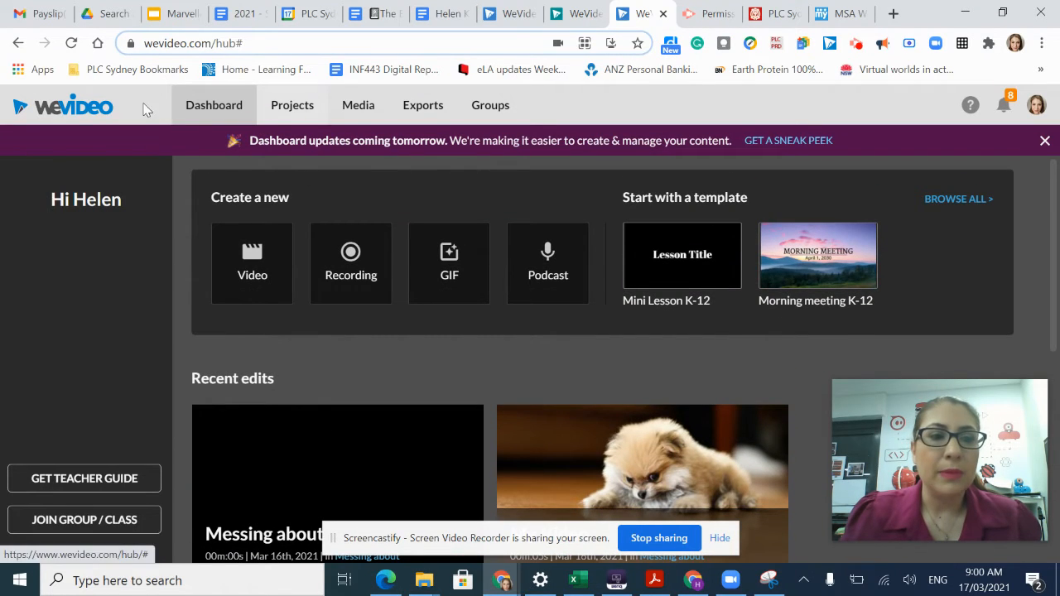
{"action": "mouse_move", "coordinate": [111, 128]}
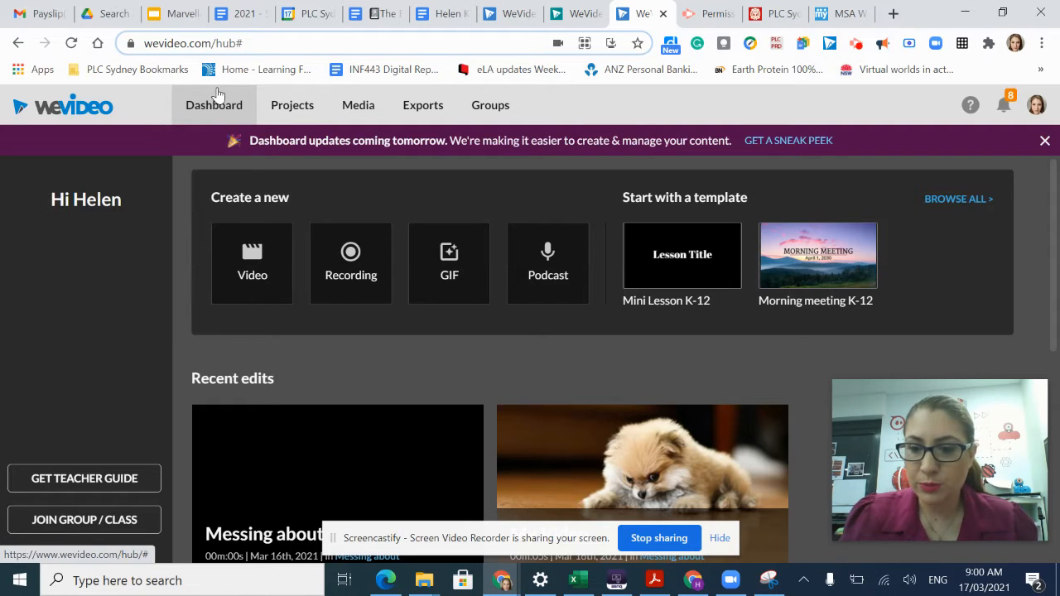
{"action": "mouse_move", "coordinate": [286, 313]}
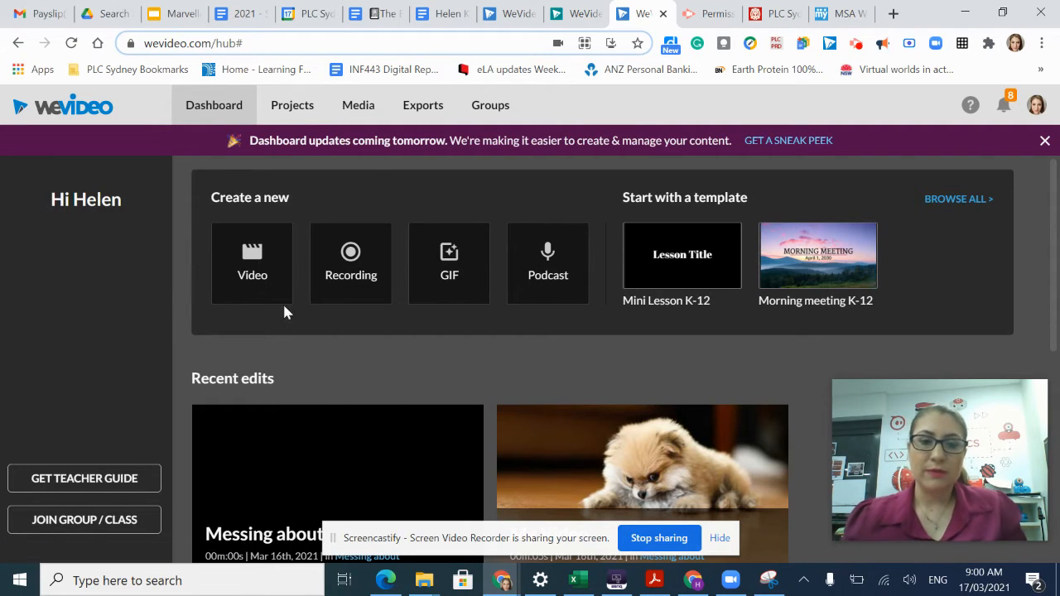
{"action": "mouse_move", "coordinate": [348, 311]}
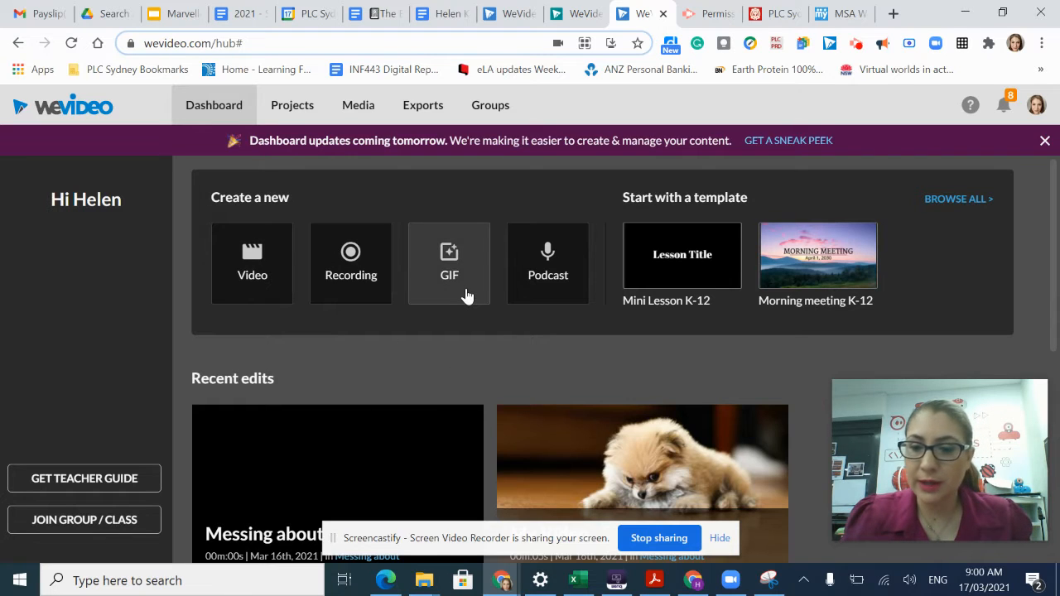
{"action": "mouse_move", "coordinate": [336, 361]}
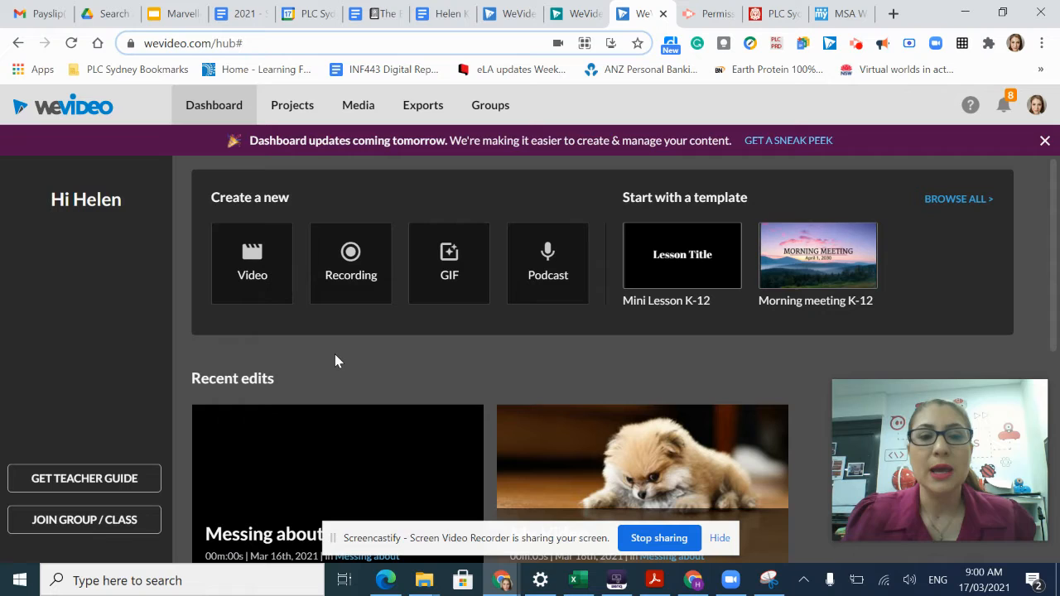
{"action": "mouse_move", "coordinate": [258, 300]}
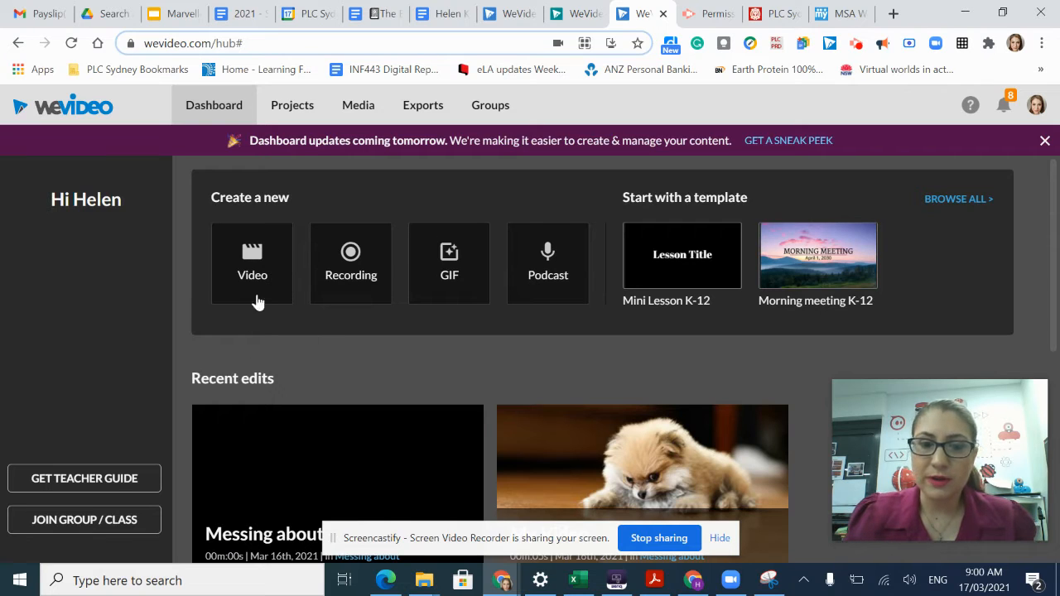
Step: Start a new video edit and keep 'Messing about' as its save project
{"action": "left_click", "coordinate": [252, 264]}
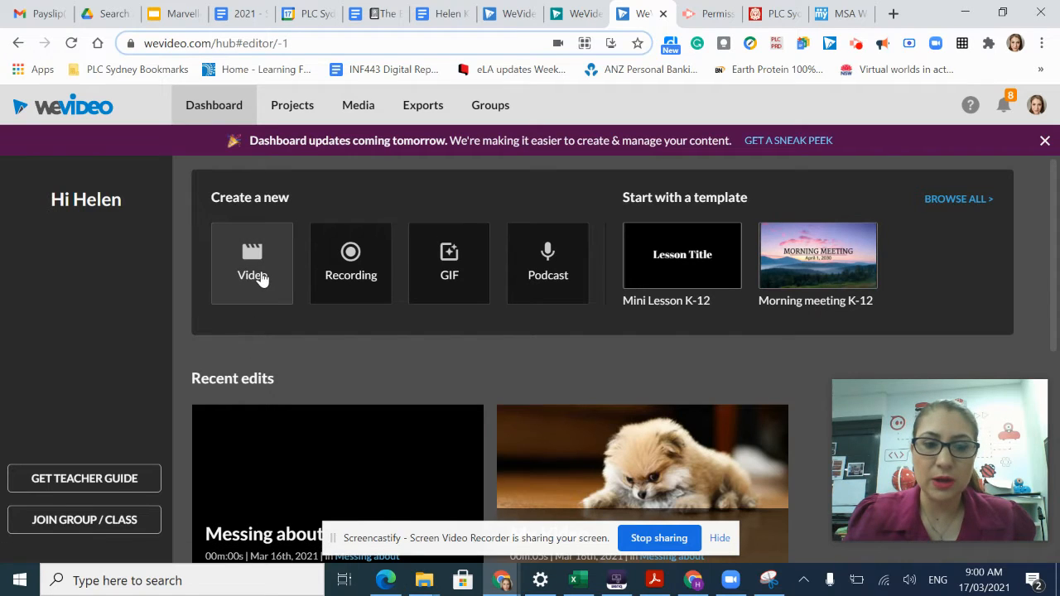
{"action": "left_click", "coordinate": [252, 262]}
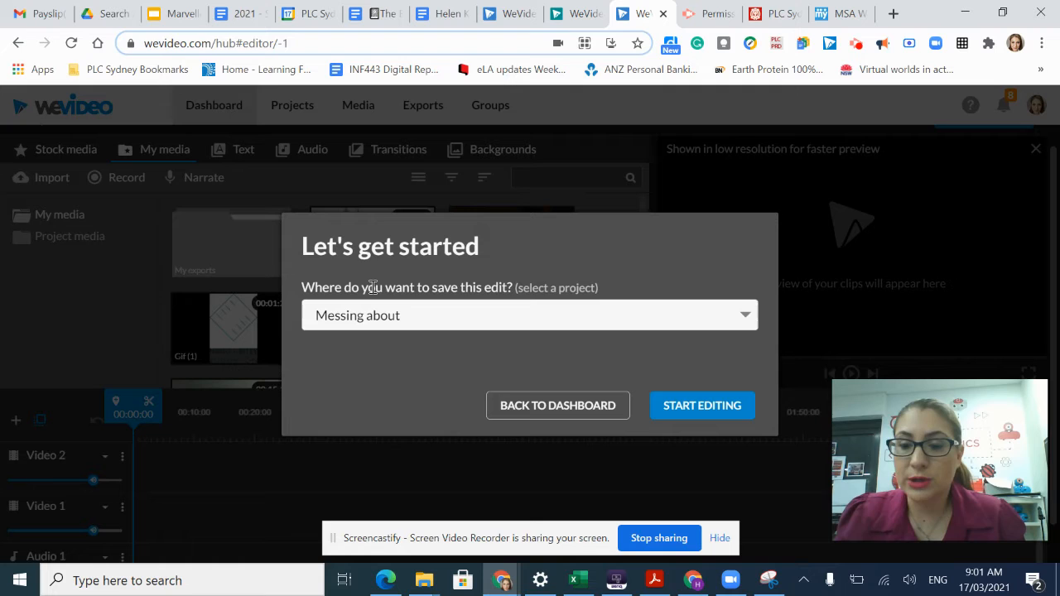
{"action": "mouse_move", "coordinate": [373, 287]}
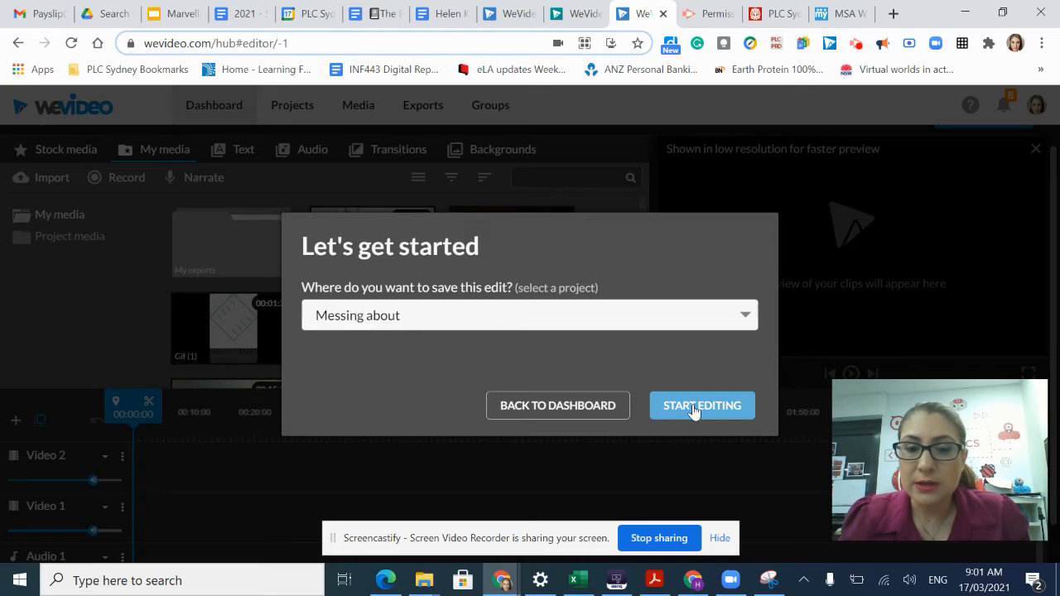
{"action": "left_click", "coordinate": [530, 315]}
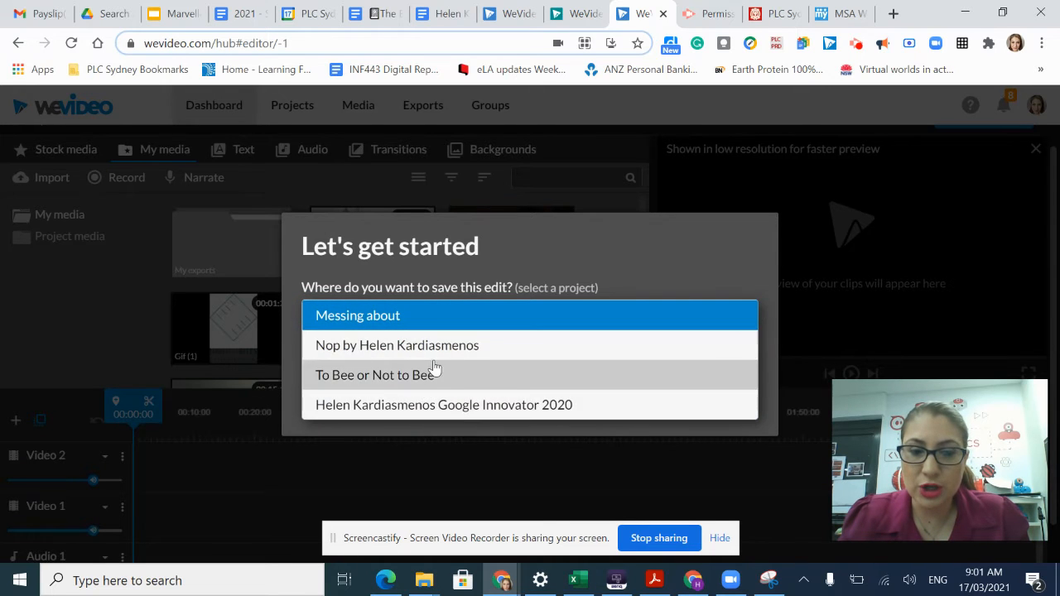
{"action": "mouse_move", "coordinate": [396, 325]}
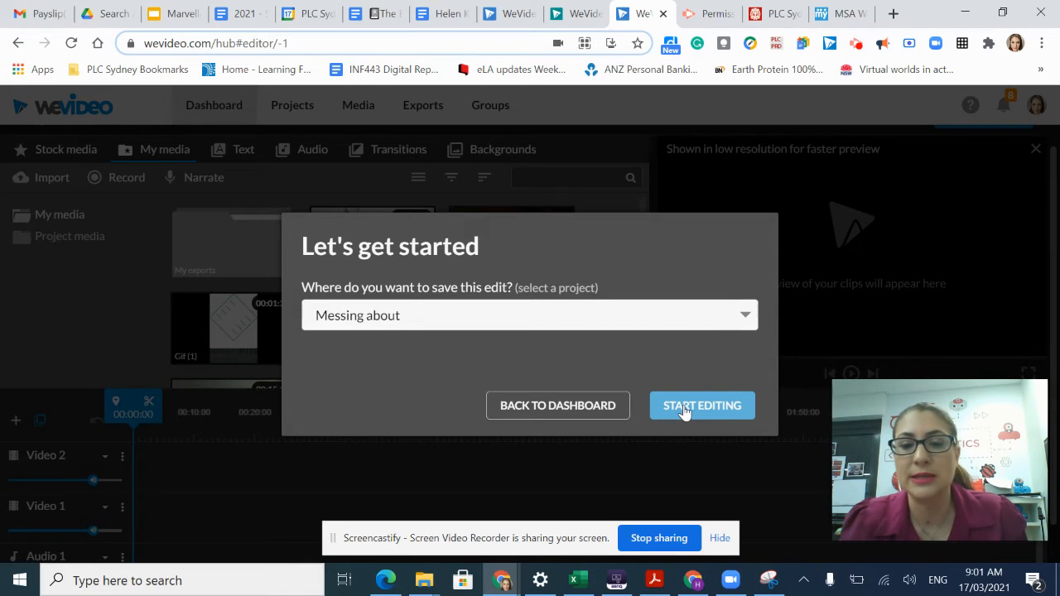
Step: Enter the empty editor and scroll through the My media clip thumbnails
{"action": "left_click", "coordinate": [702, 405]}
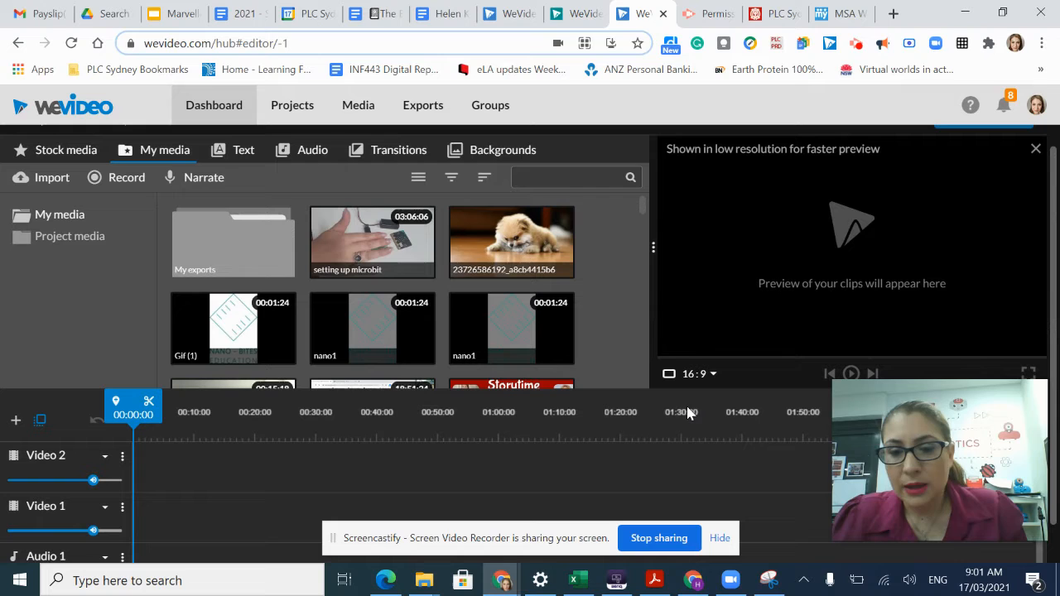
{"action": "mouse_move", "coordinate": [868, 289]}
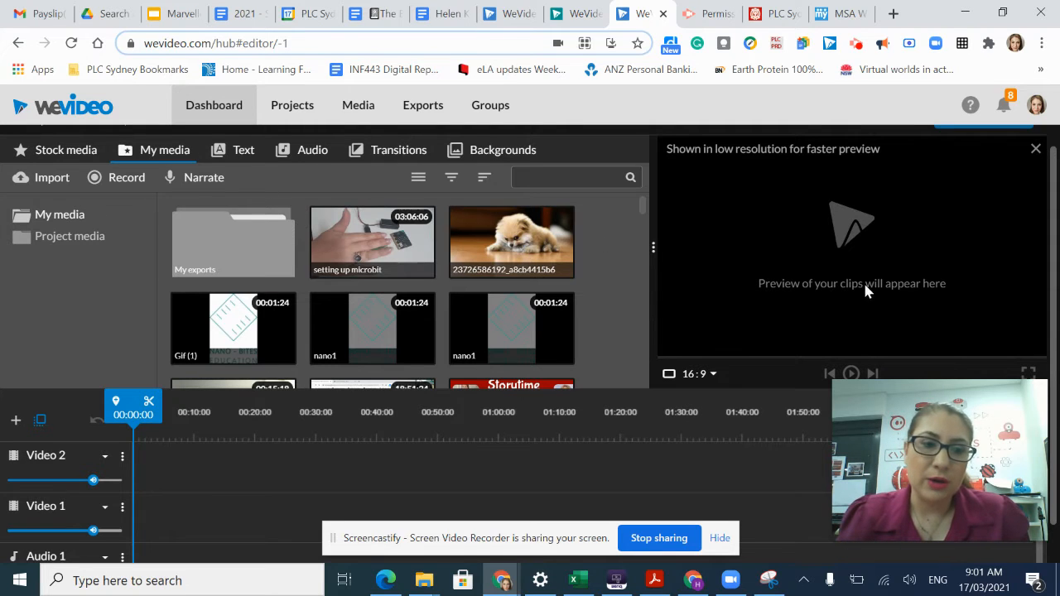
{"action": "left_click", "coordinate": [372, 241]}
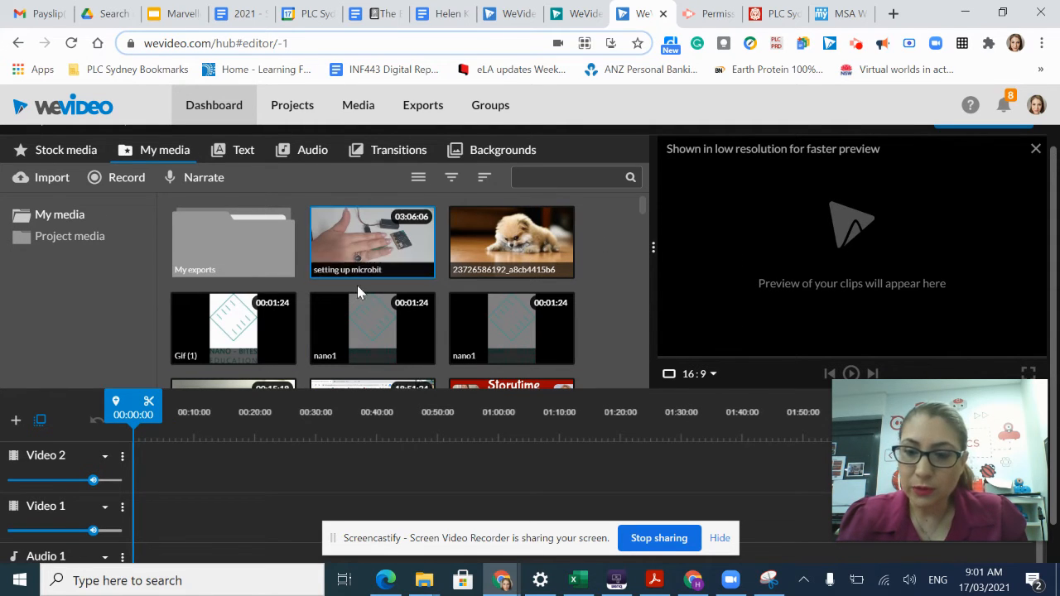
{"action": "mouse_move", "coordinate": [724, 357]}
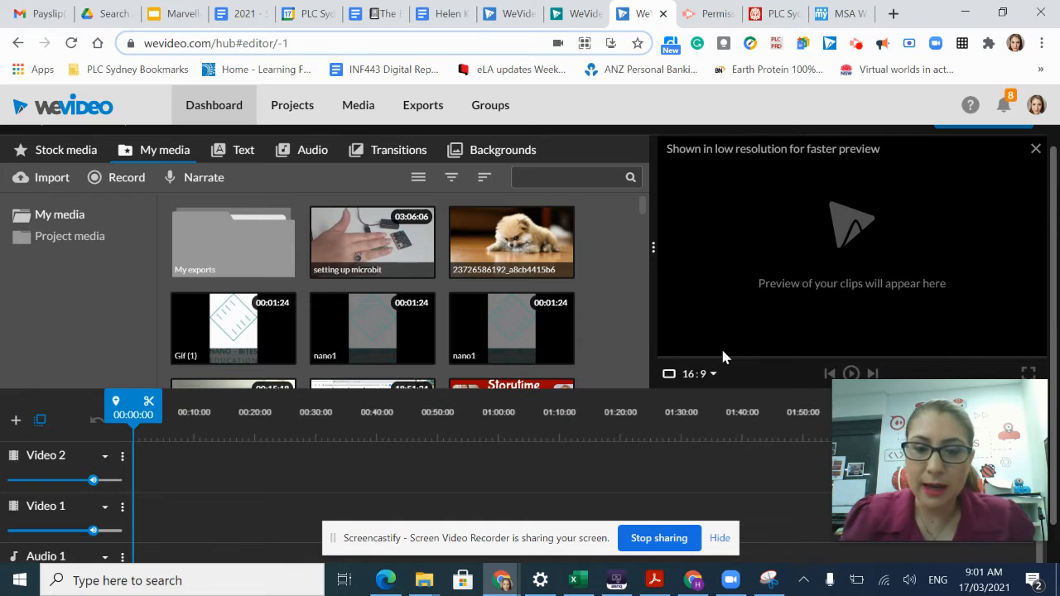
{"action": "scroll", "scroll_direction": "down", "scroll_amount": 3}
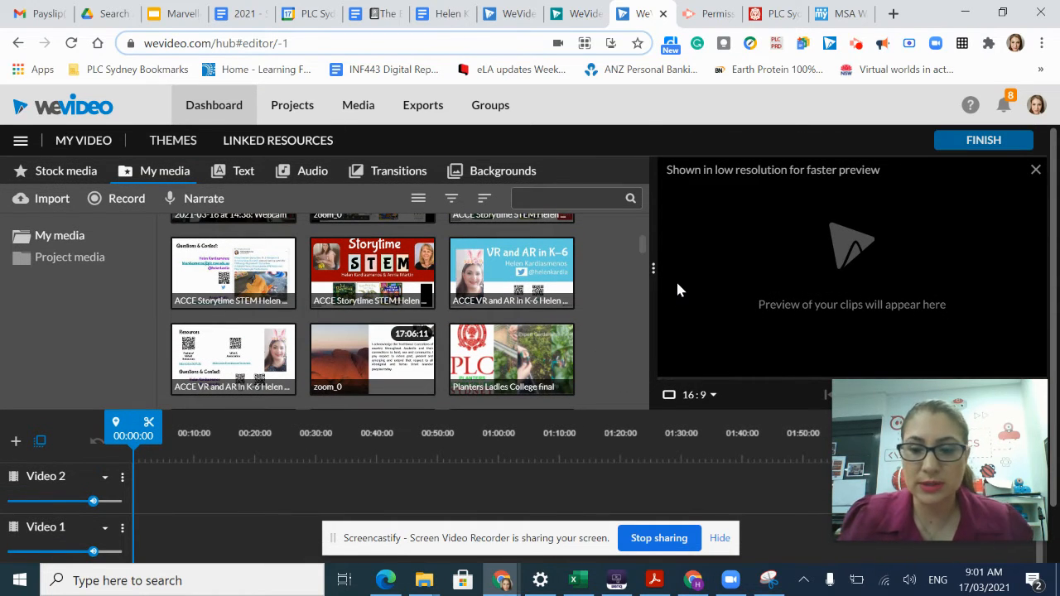
{"action": "mouse_move", "coordinate": [671, 291]}
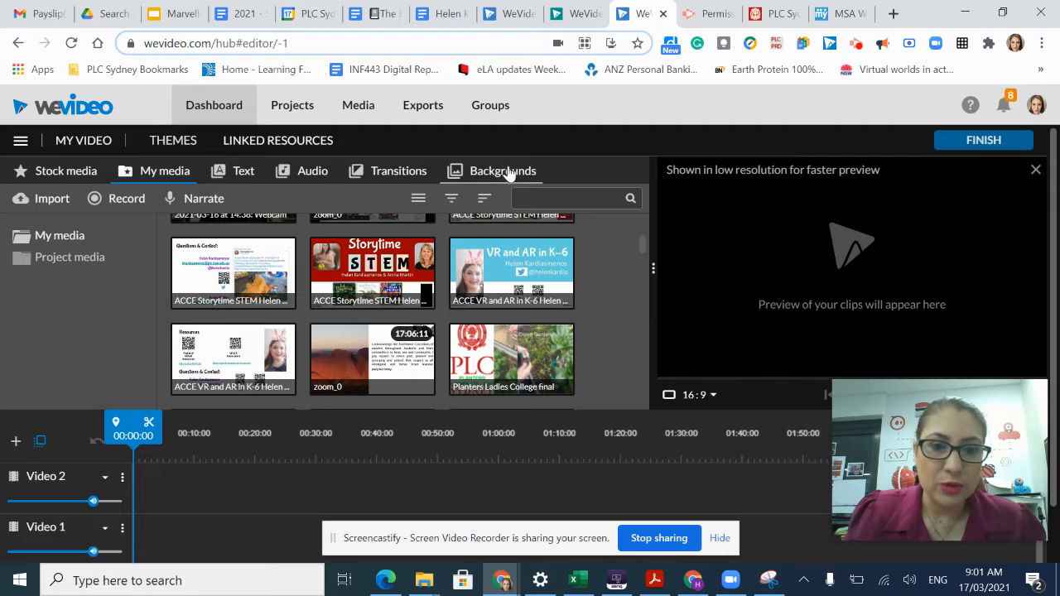
{"action": "left_click", "coordinate": [21, 140]}
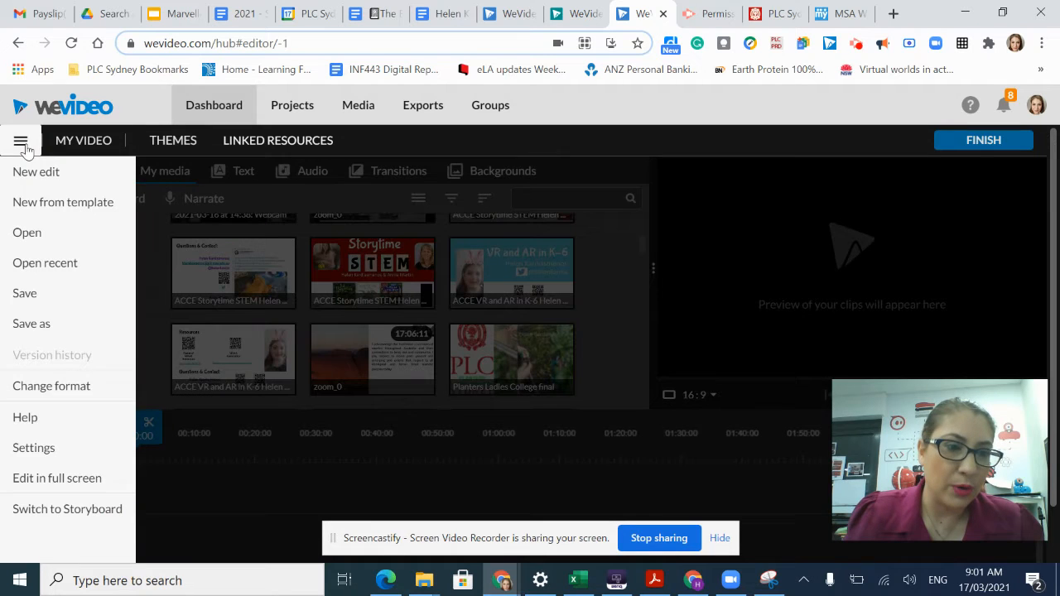
{"action": "mouse_move", "coordinate": [31, 324]}
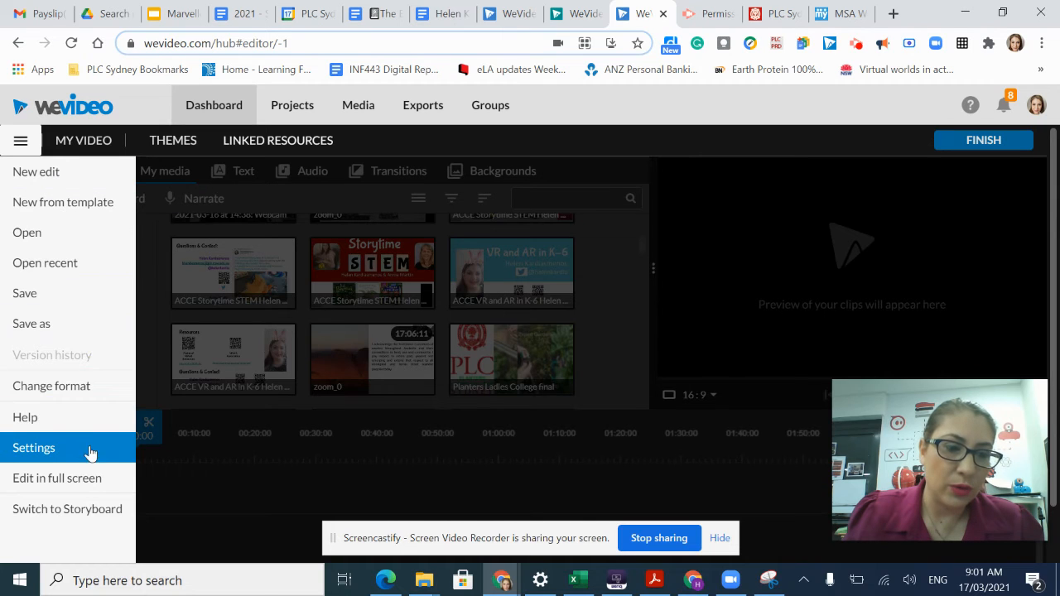
{"action": "mouse_move", "coordinate": [79, 478]}
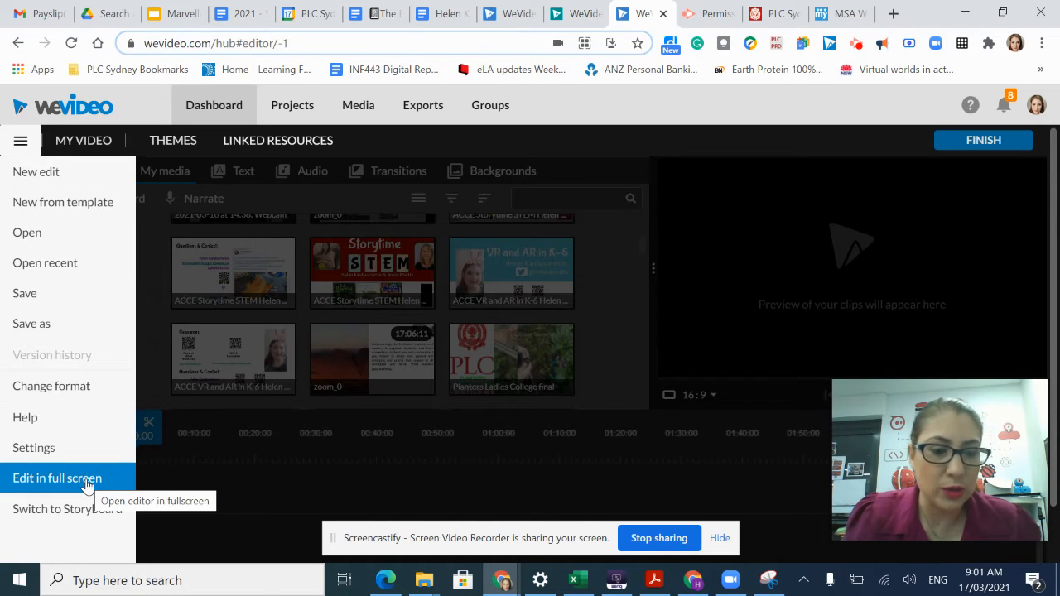
{"action": "mouse_move", "coordinate": [67, 509]}
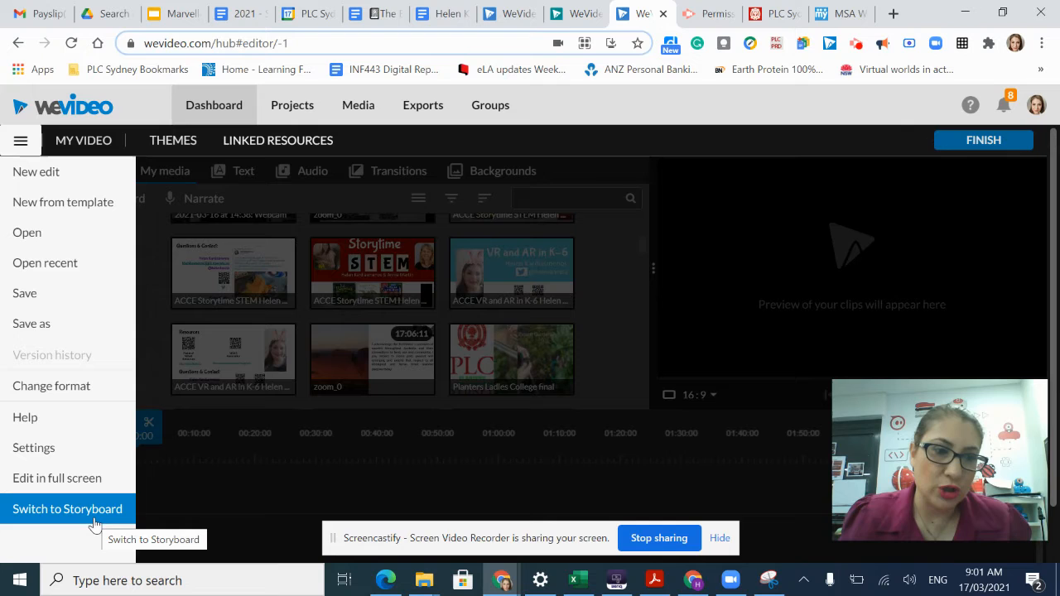
{"action": "mouse_move", "coordinate": [63, 202]}
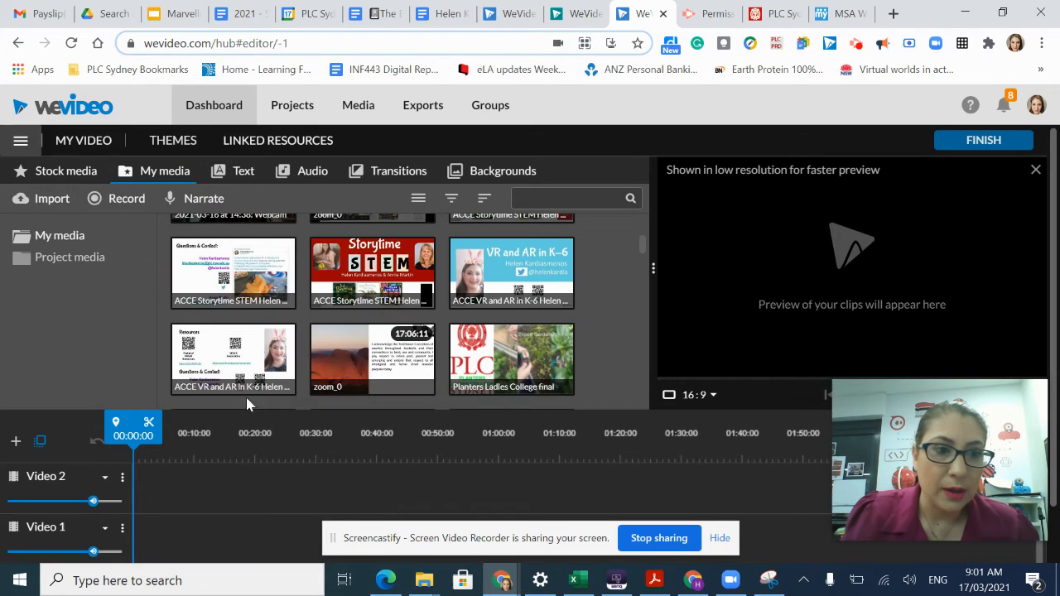
{"action": "mouse_move", "coordinate": [83, 139]}
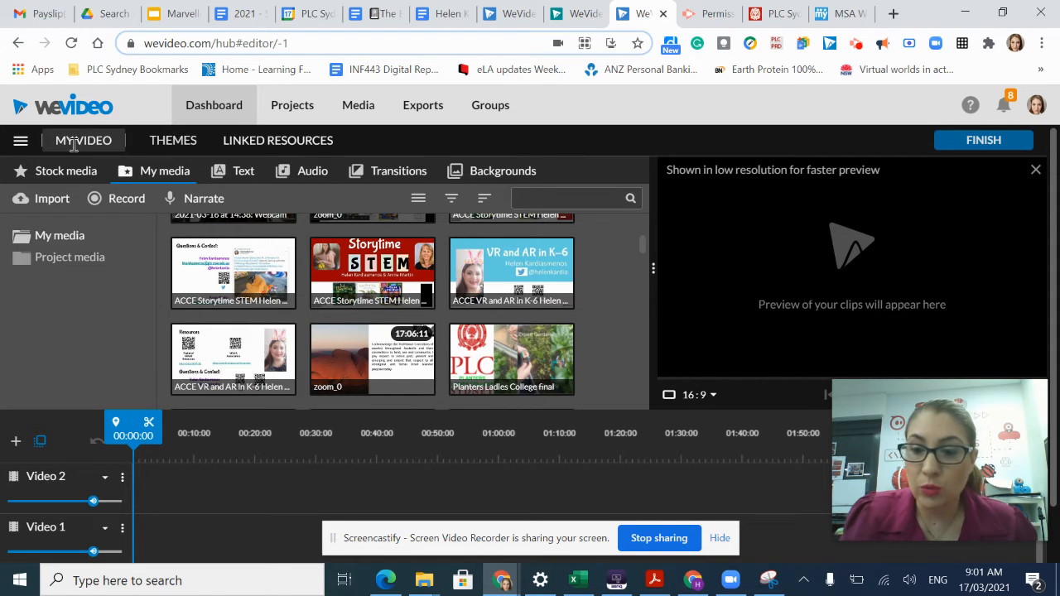
{"action": "mouse_move", "coordinate": [82, 140]}
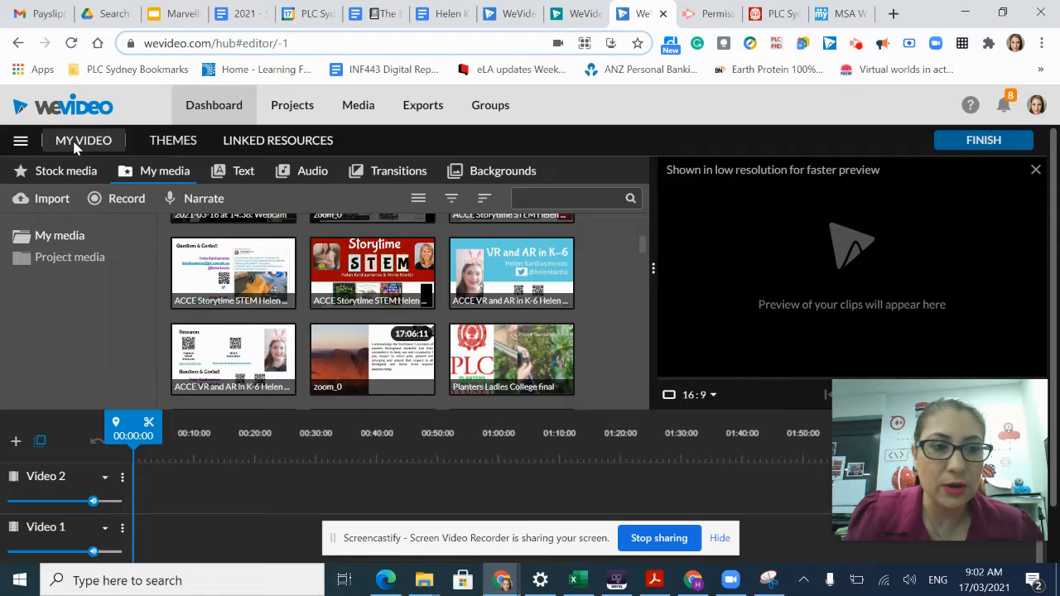
Step: Rename the untitled video to 'Helen test'
{"action": "left_click", "coordinate": [82, 140]}
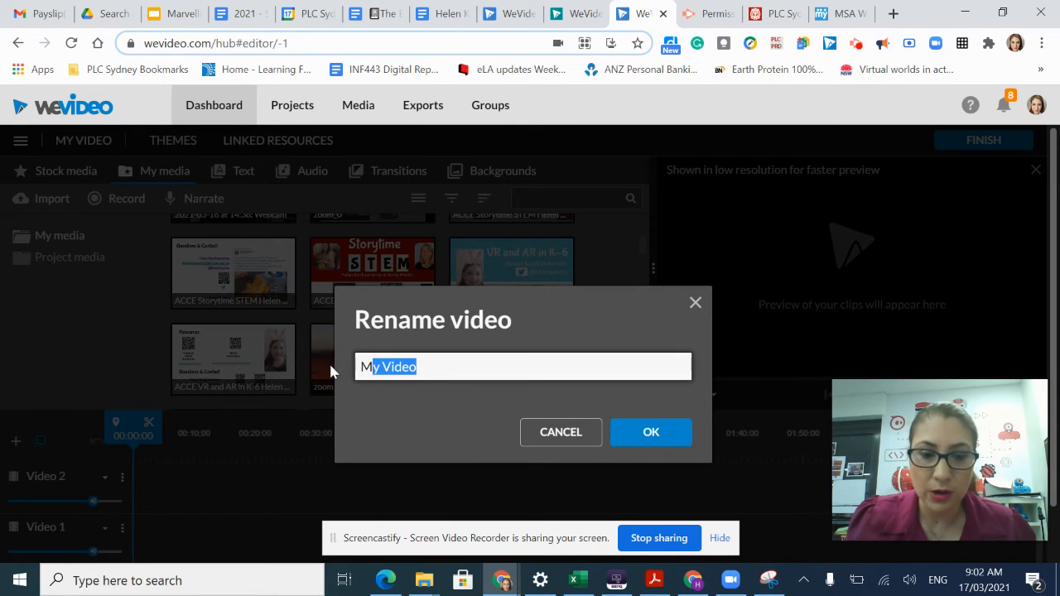
{"action": "type", "text": "Hele"}
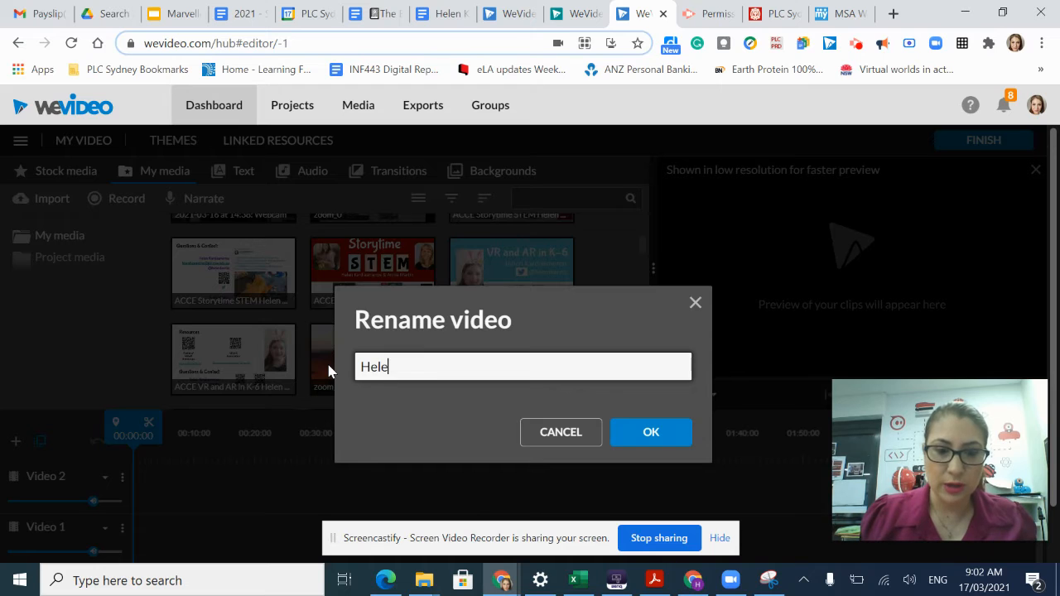
{"action": "type", "text": "n tes"}
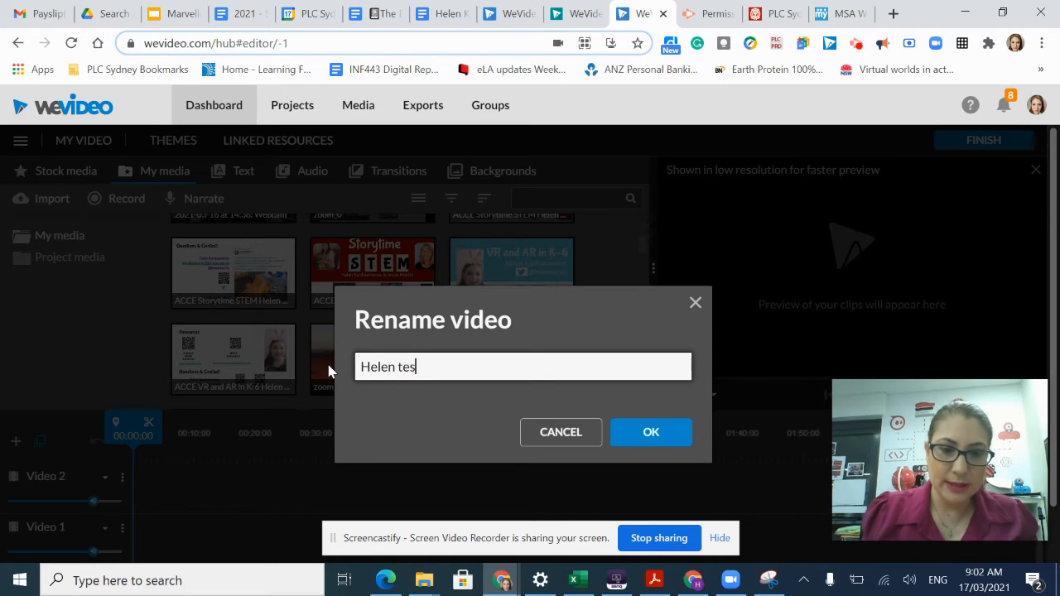
{"action": "left_click", "coordinate": [651, 432]}
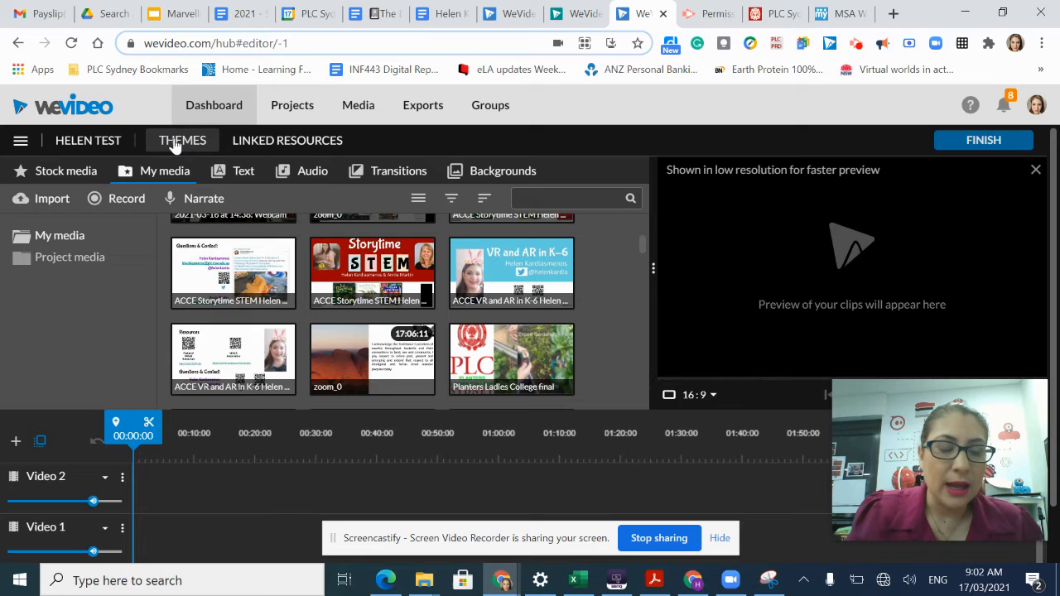
{"action": "left_click", "coordinate": [182, 140]}
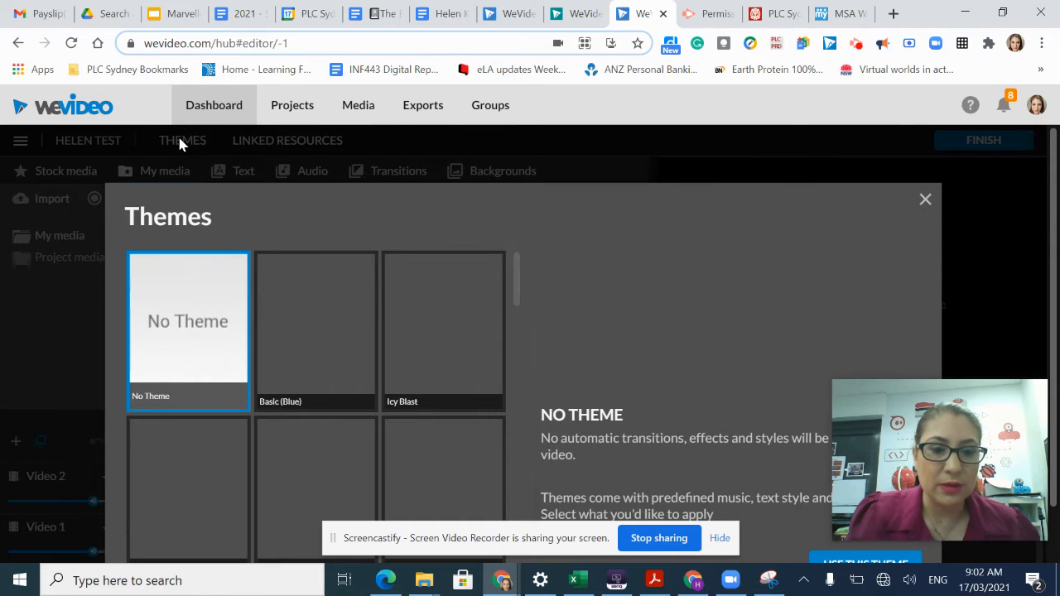
{"action": "mouse_move", "coordinate": [947, 203]}
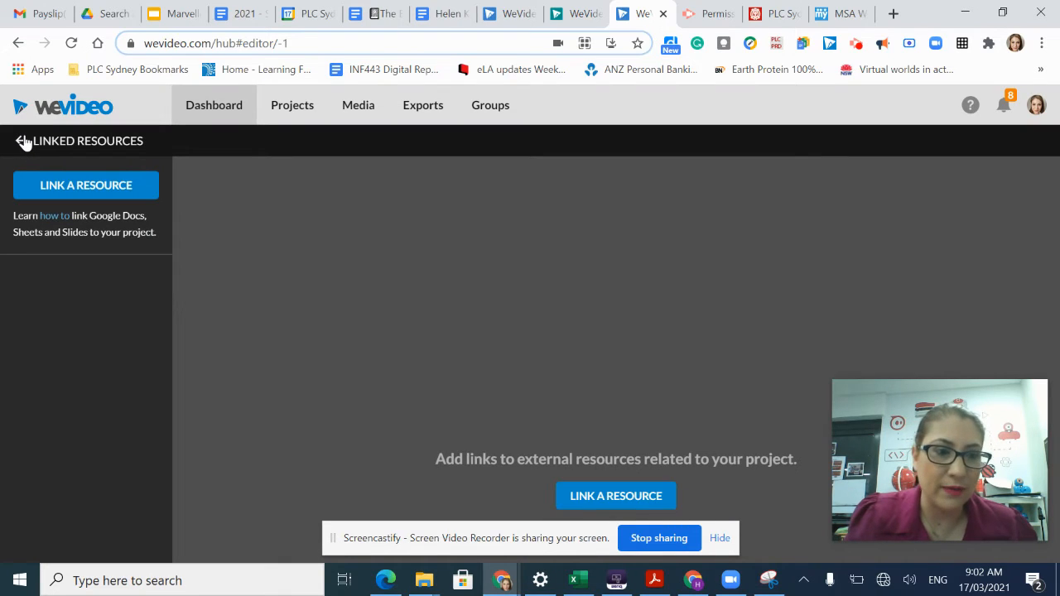
{"action": "left_click", "coordinate": [22, 140]}
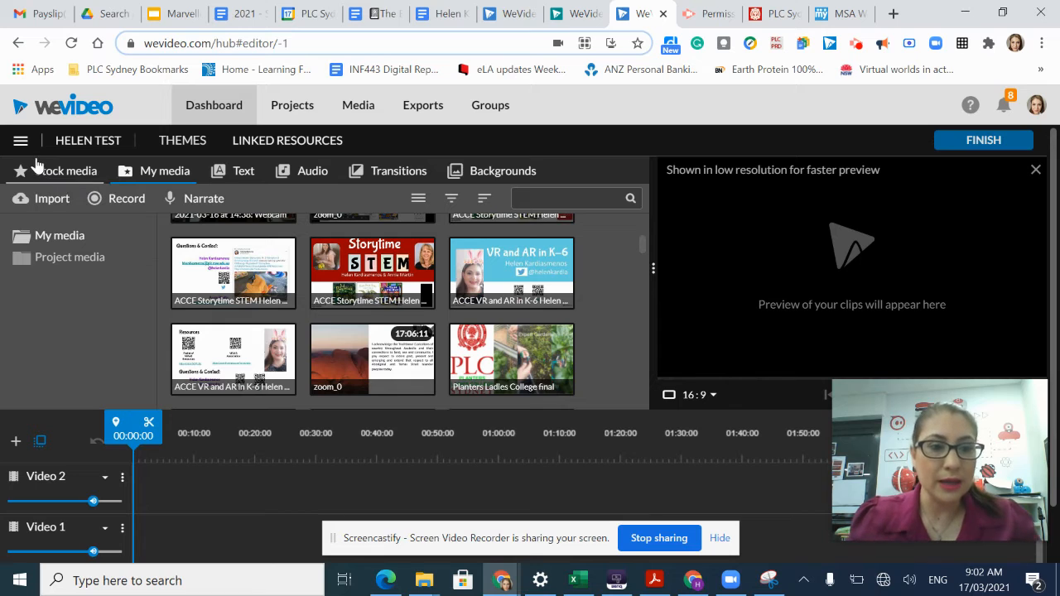
{"action": "mouse_move", "coordinate": [21, 140]}
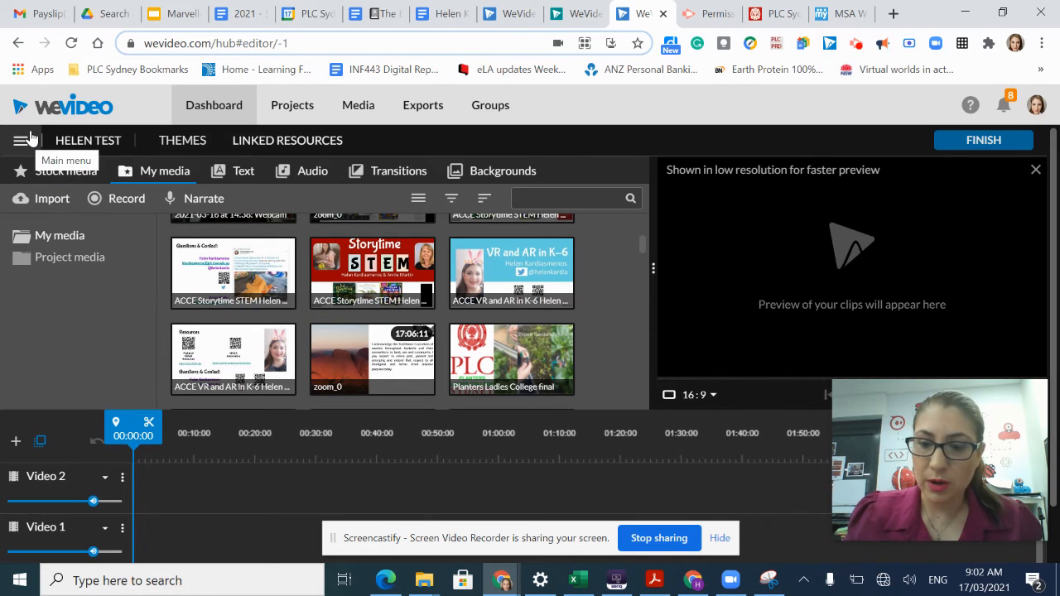
{"action": "mouse_move", "coordinate": [66, 174]}
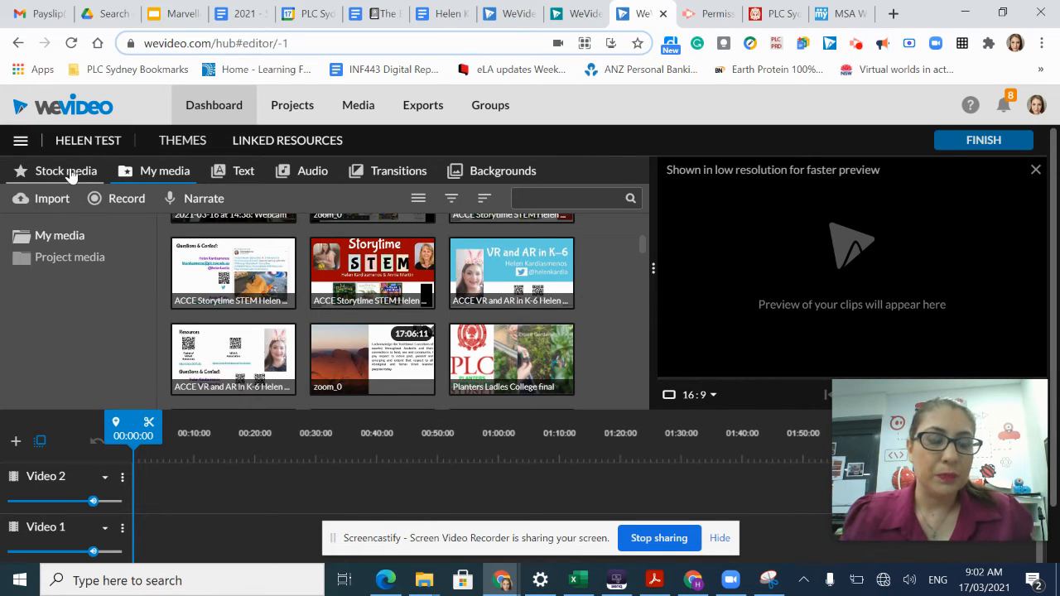
Step: Search the Stock media library for 'snow'
{"action": "left_click", "coordinate": [65, 171]}
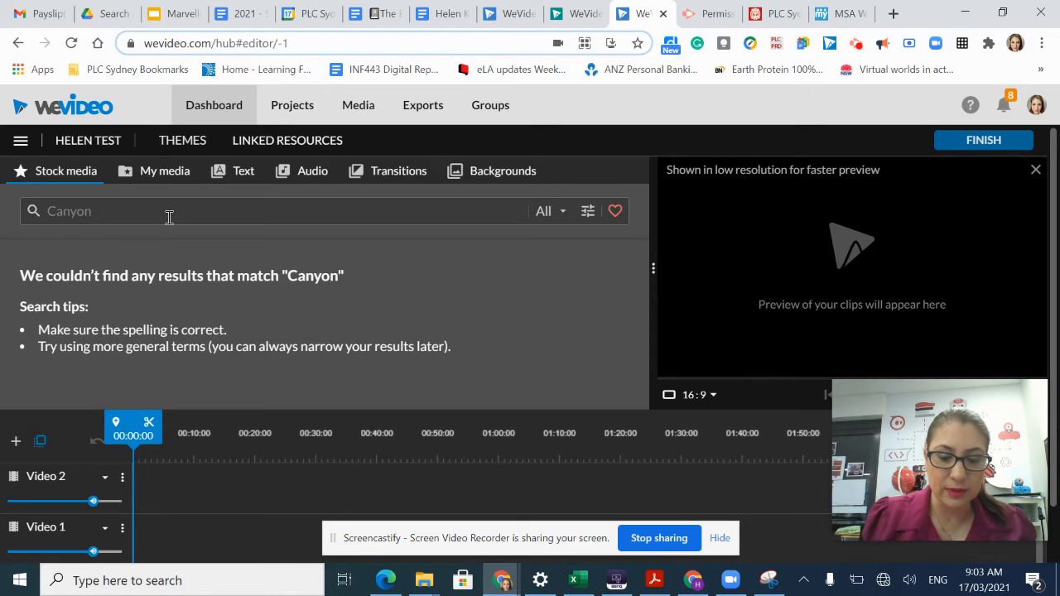
{"action": "type", "text": "sno"}
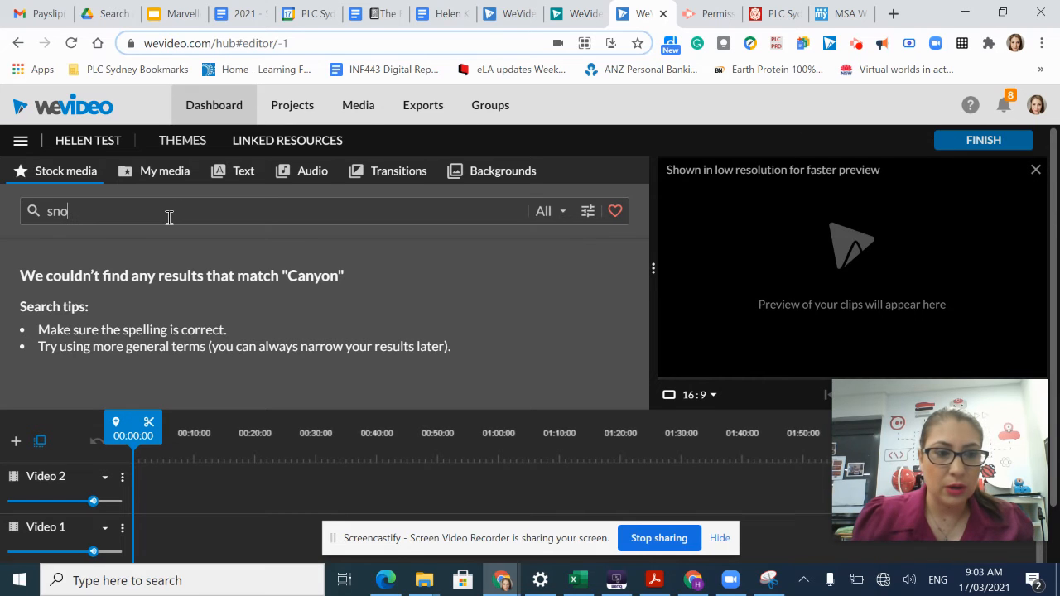
{"action": "type", "text": "w"}
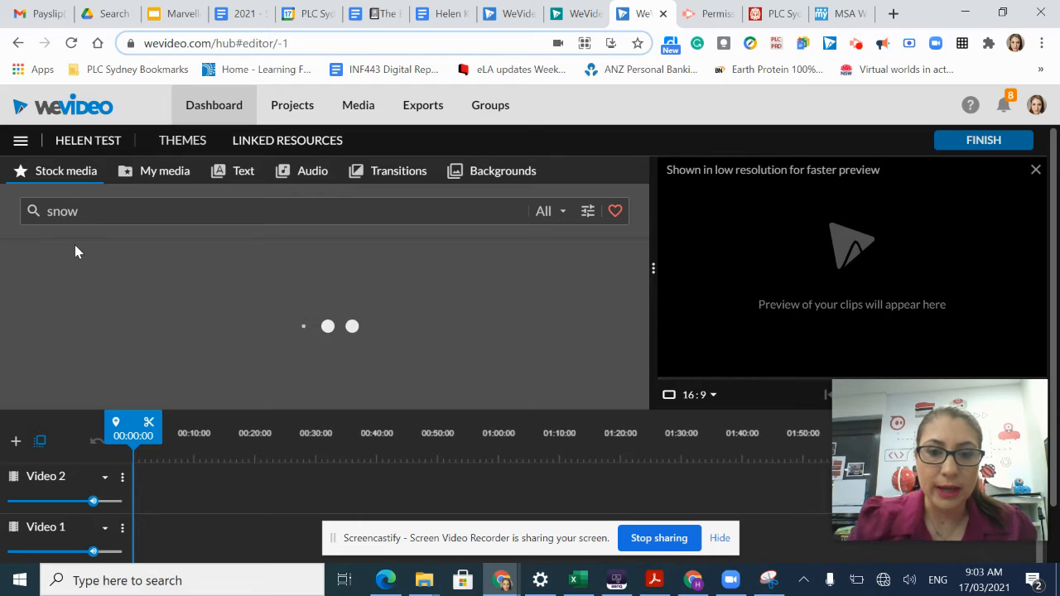
Step: Switch the media type filter through Videos and Images, ending on Audio
{"action": "left_click", "coordinate": [546, 211]}
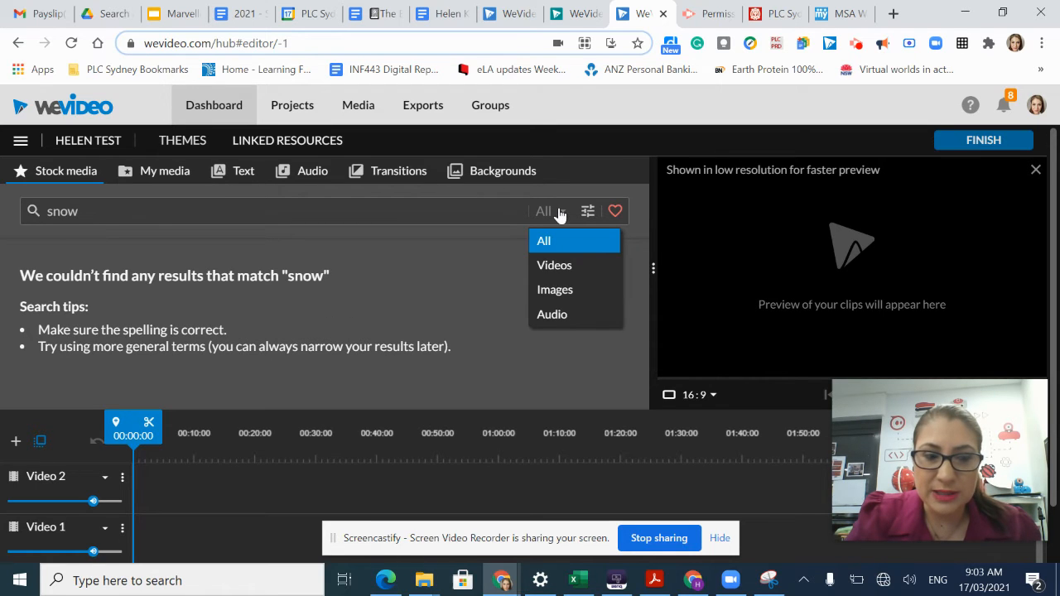
{"action": "left_click", "coordinate": [554, 265]}
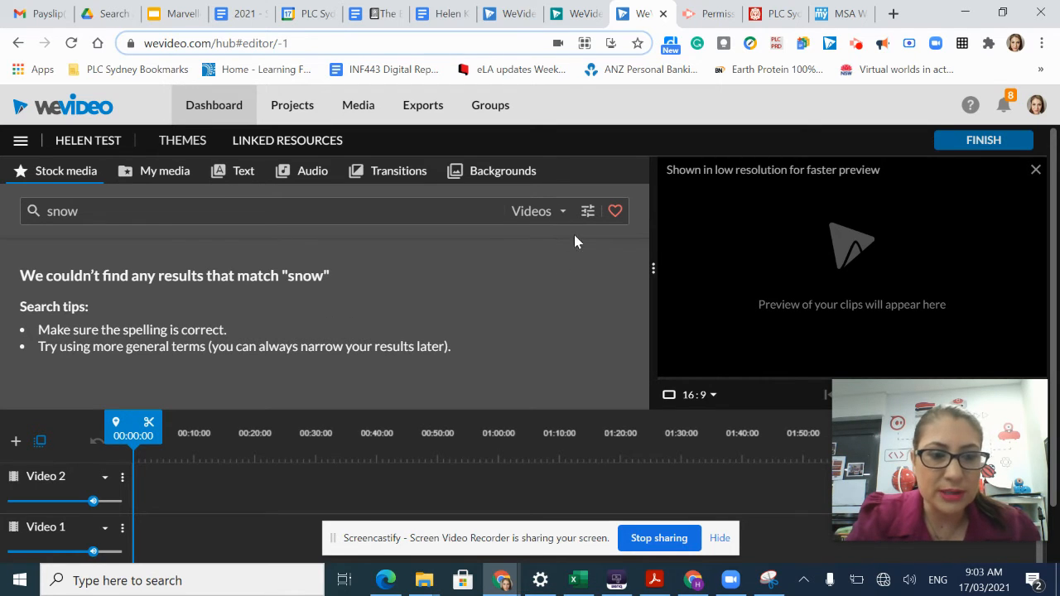
{"action": "left_click", "coordinate": [536, 210]}
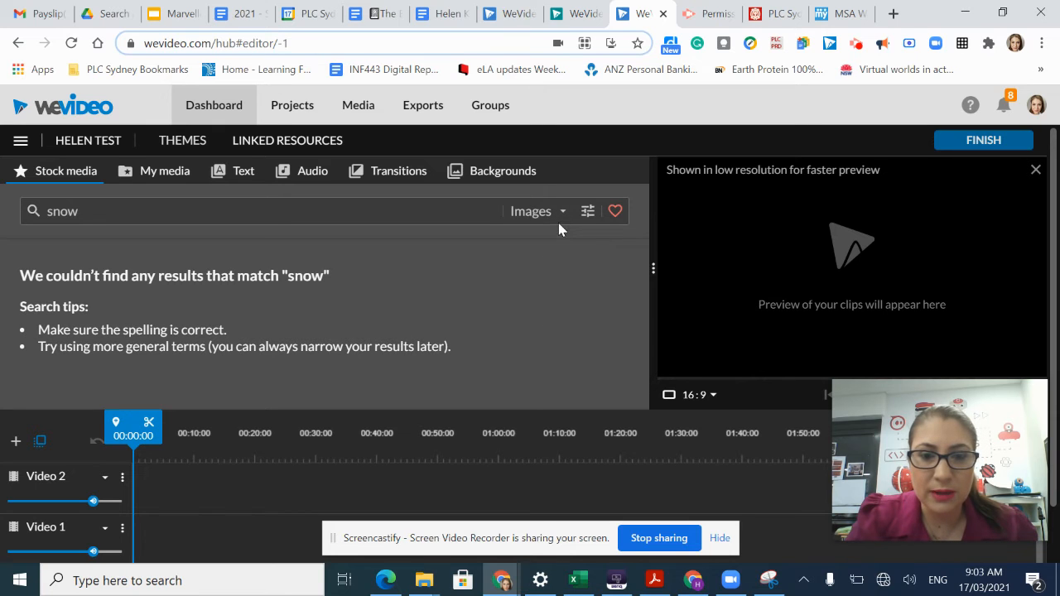
{"action": "left_click", "coordinate": [537, 211]}
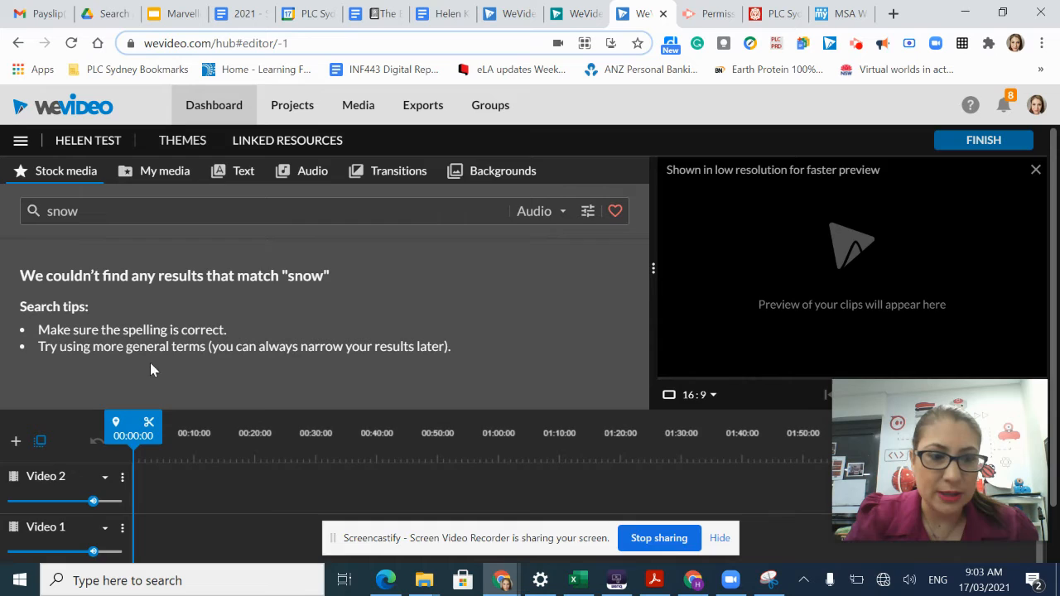
{"action": "mouse_move", "coordinate": [164, 170]}
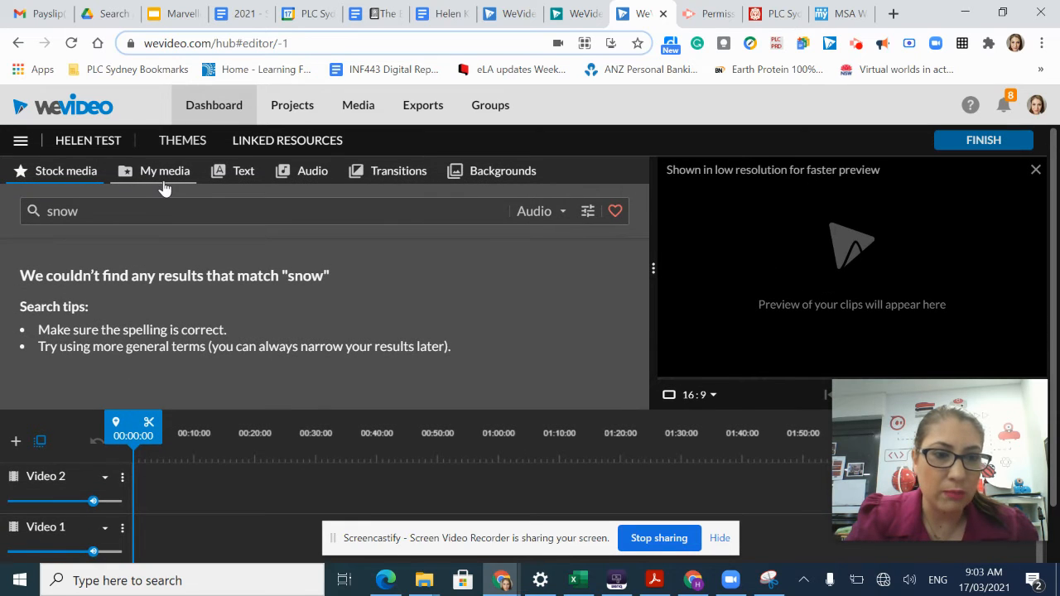
Step: Return to the My media library with its exports folder and uploaded clips
{"action": "left_click", "coordinate": [164, 170]}
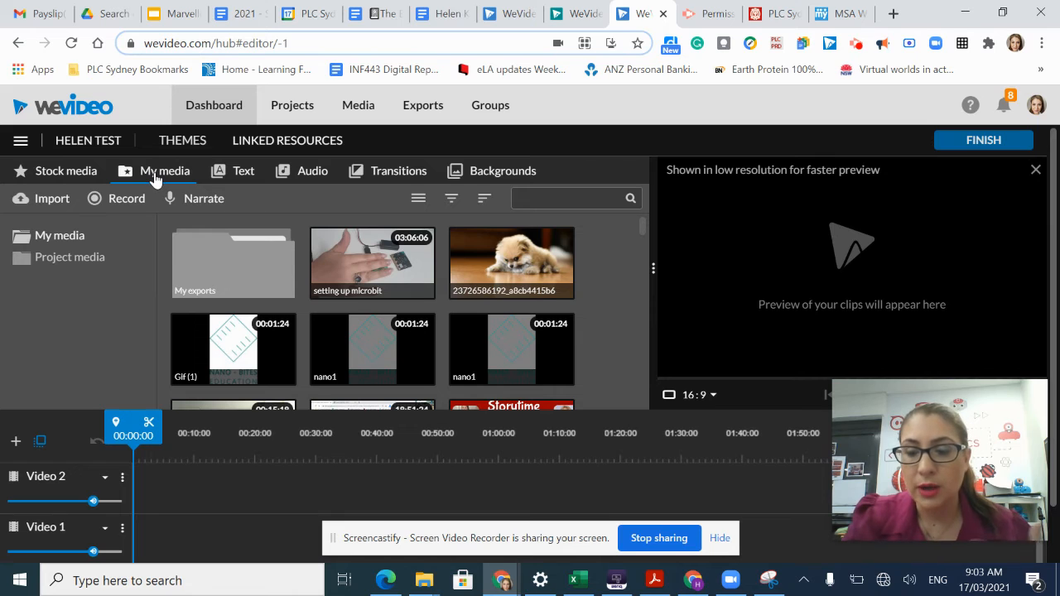
{"action": "mouse_move", "coordinate": [127, 198]}
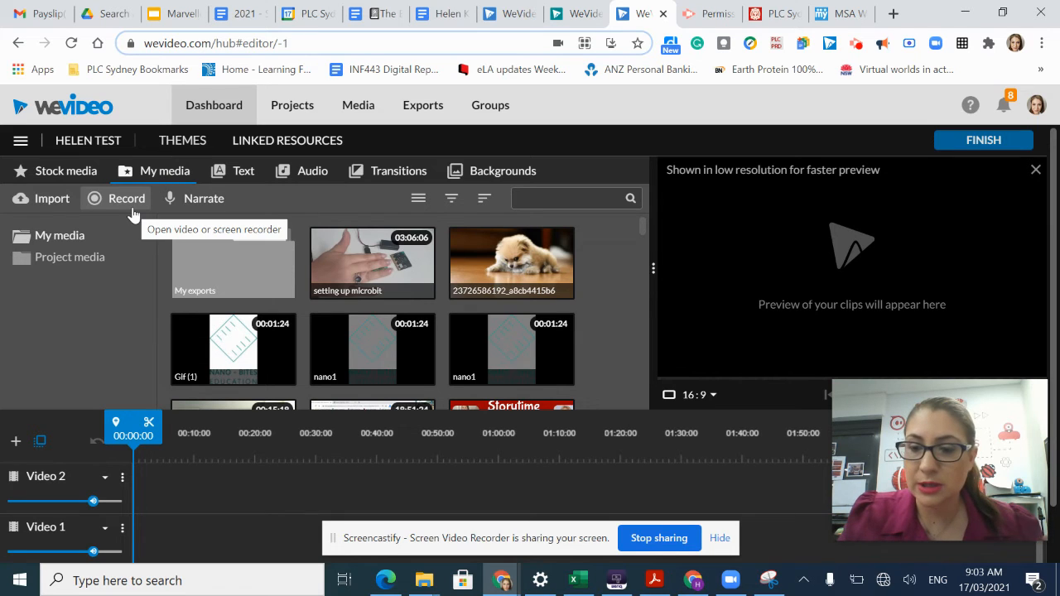
{"action": "mouse_move", "coordinate": [129, 205]}
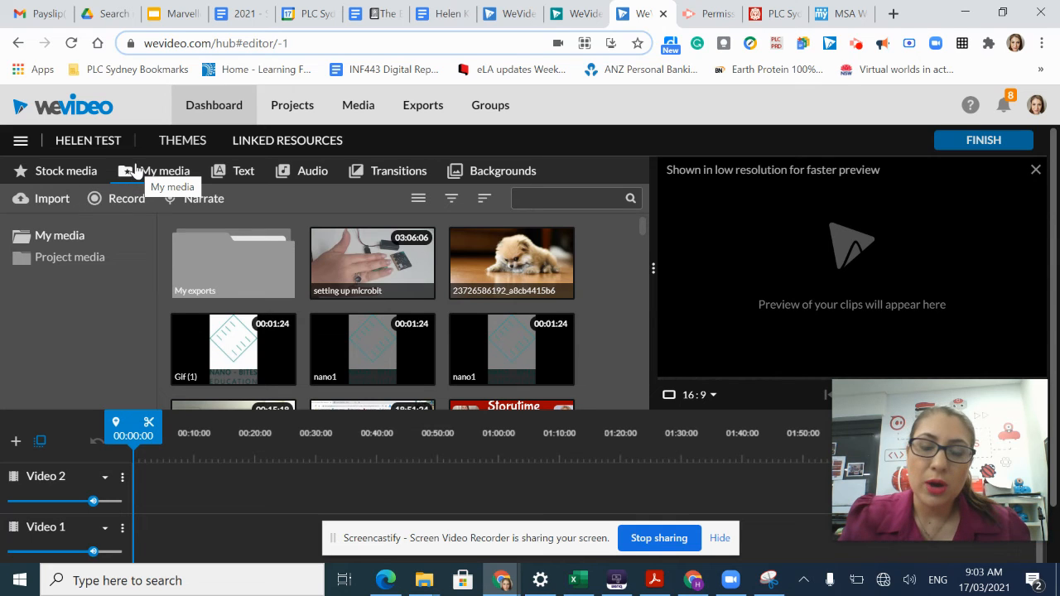
{"action": "mouse_move", "coordinate": [53, 198]}
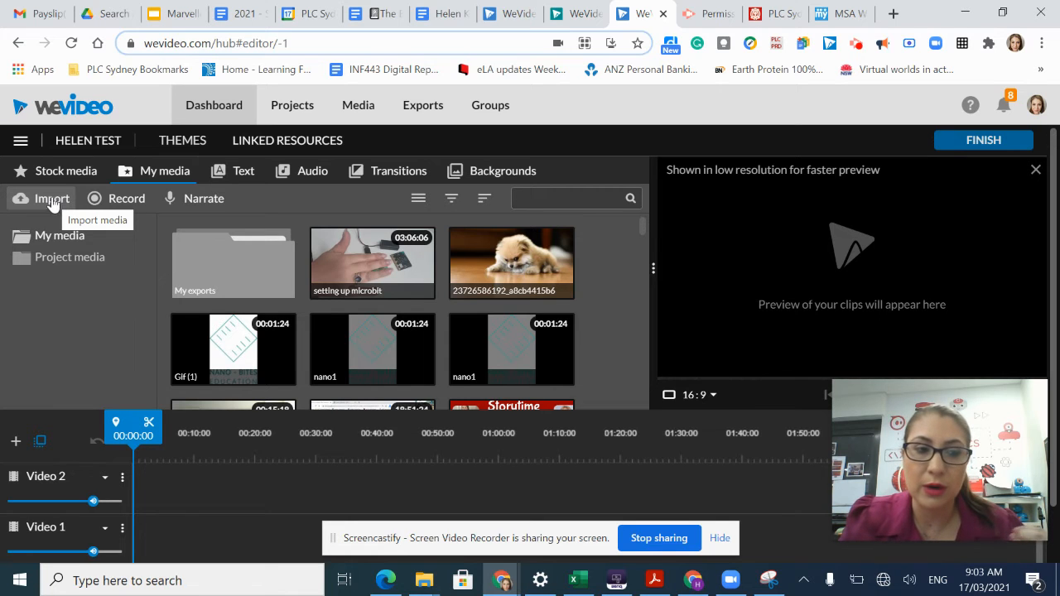
{"action": "mouse_move", "coordinate": [116, 202]}
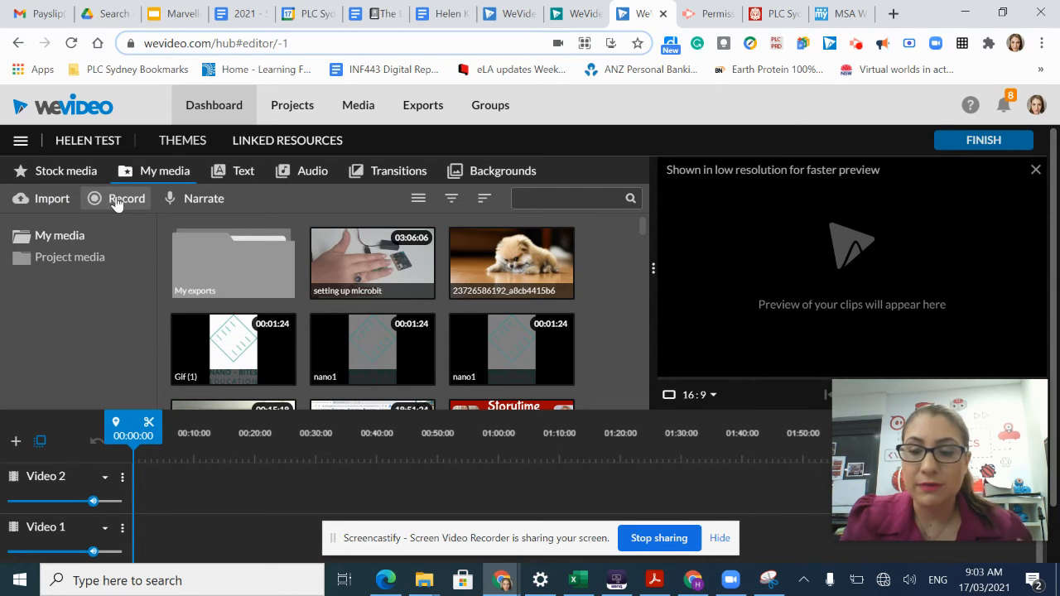
{"action": "mouse_move", "coordinate": [115, 198]}
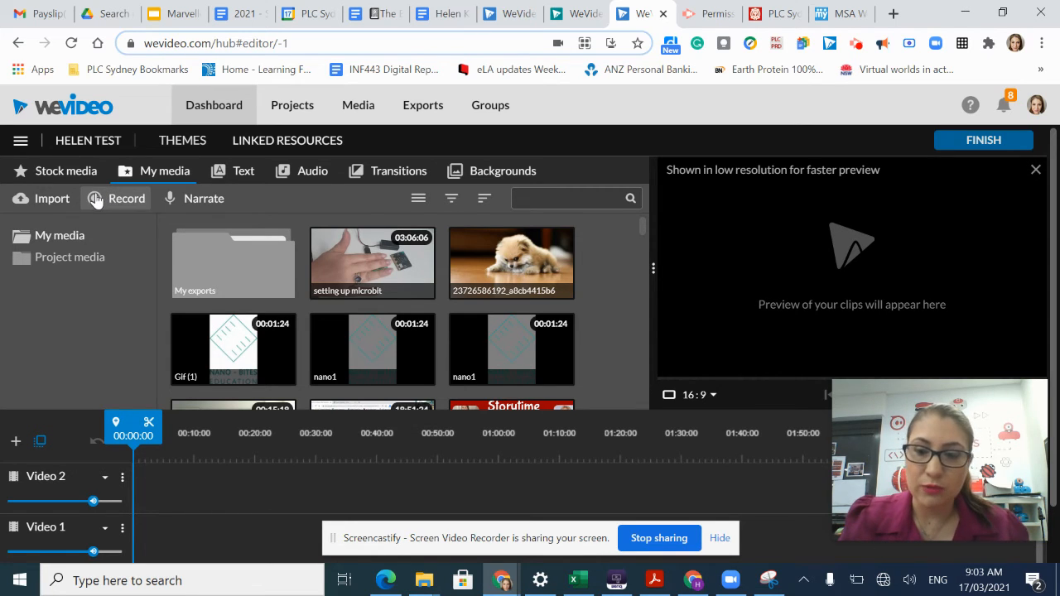
{"action": "mouse_move", "coordinate": [203, 198]}
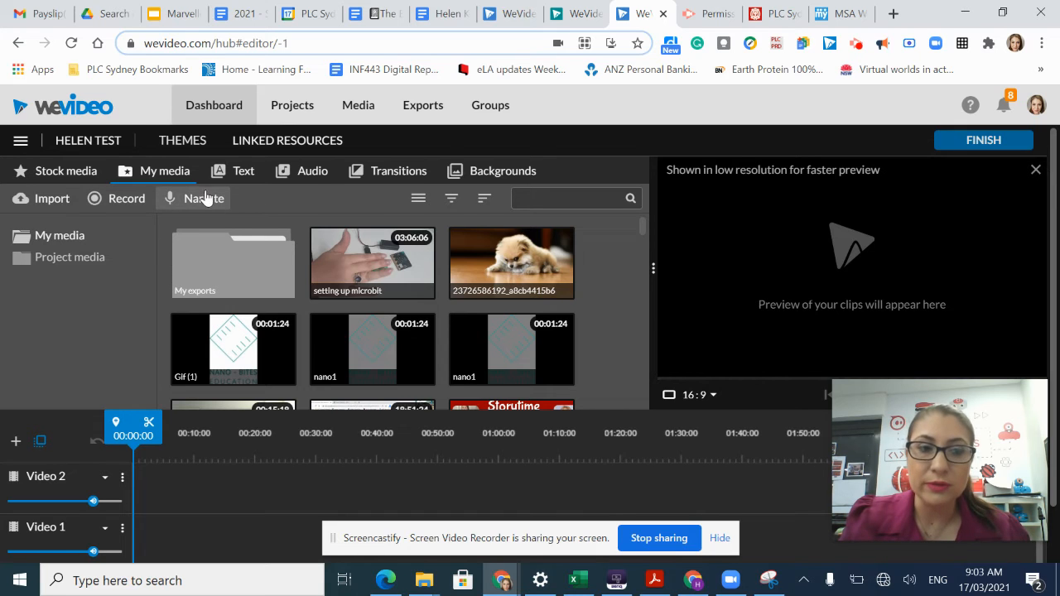
{"action": "mouse_move", "coordinate": [203, 198]}
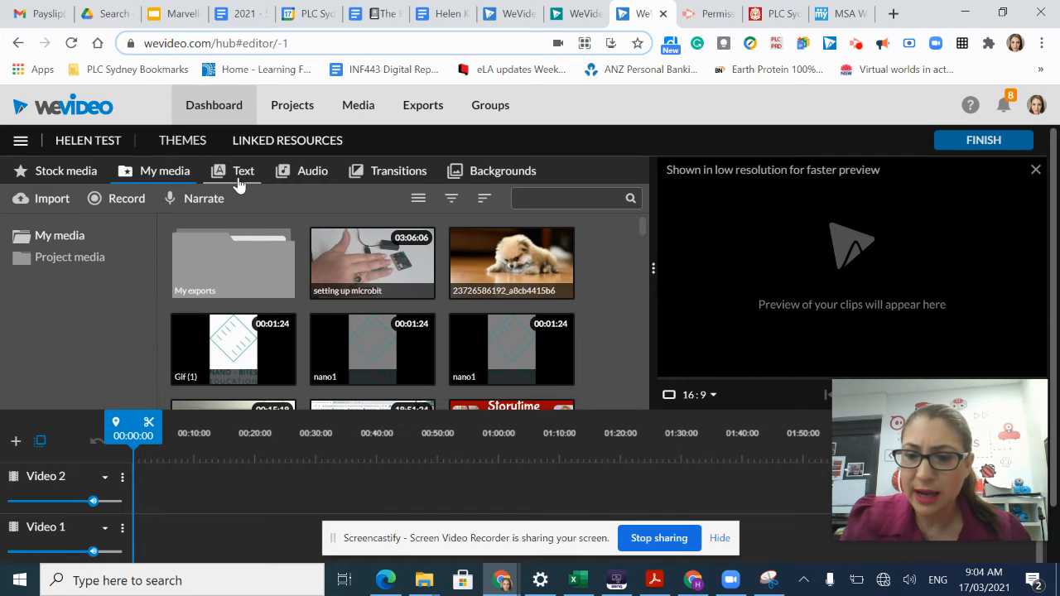
Step: Browse text titles, preview Whisper and Trailer - the Cut, then view free music tracks
{"action": "left_click", "coordinate": [244, 170]}
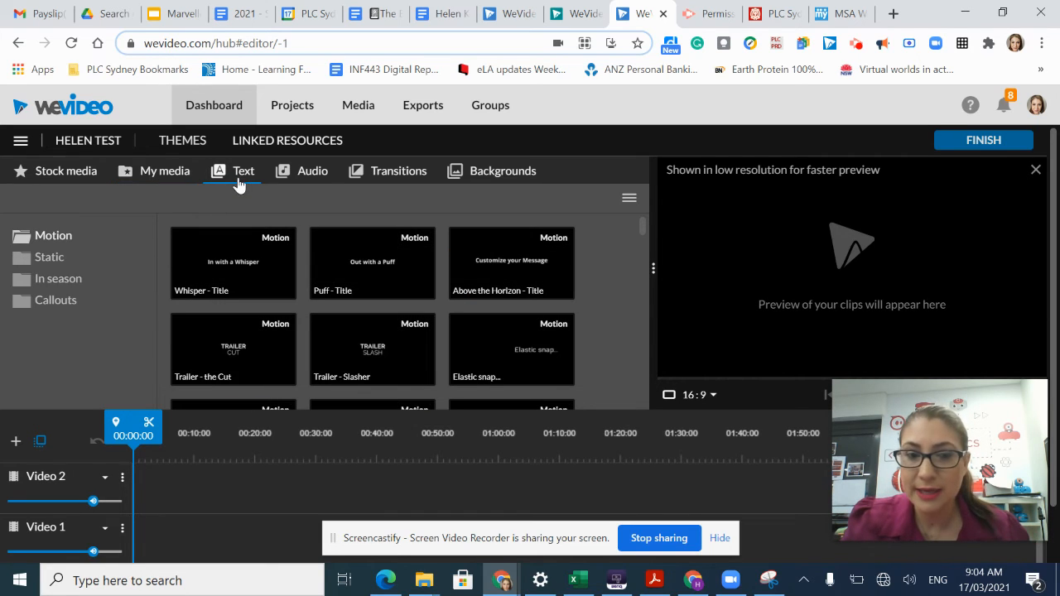
{"action": "left_click", "coordinate": [233, 262]}
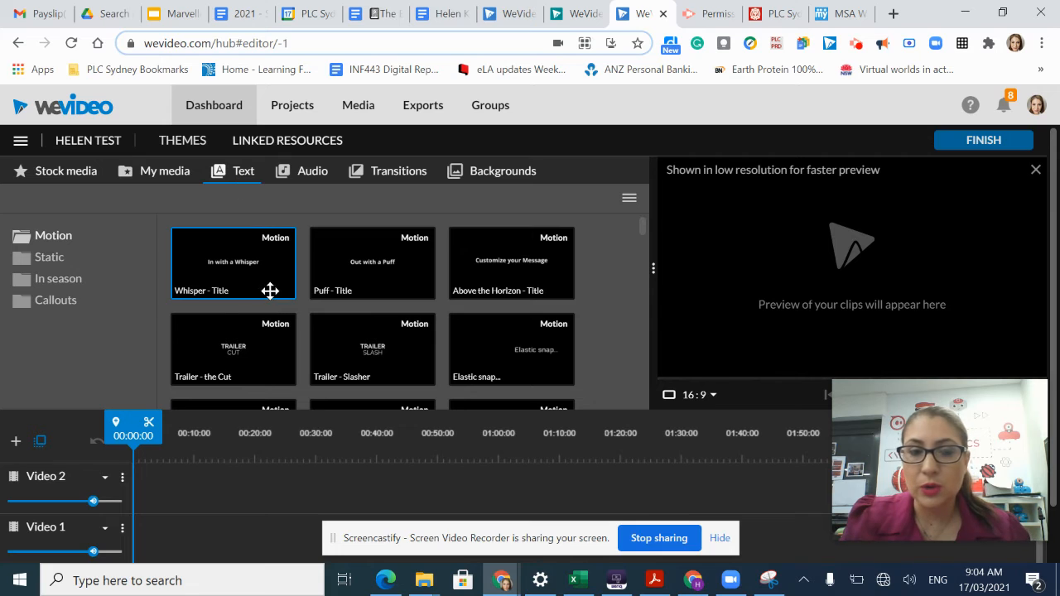
{"action": "mouse_move", "coordinate": [255, 275]}
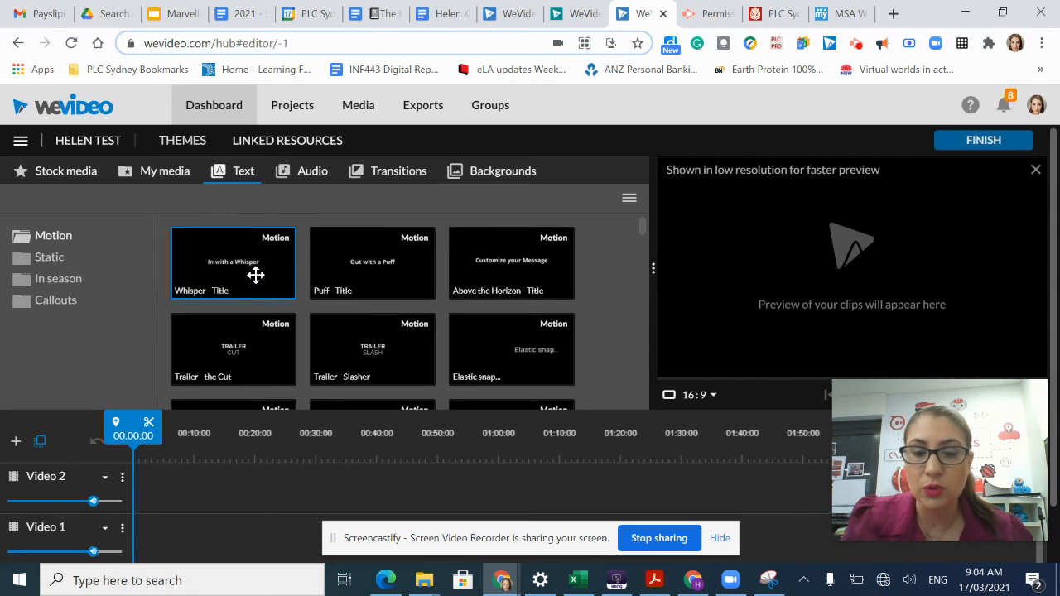
{"action": "mouse_move", "coordinate": [218, 264]}
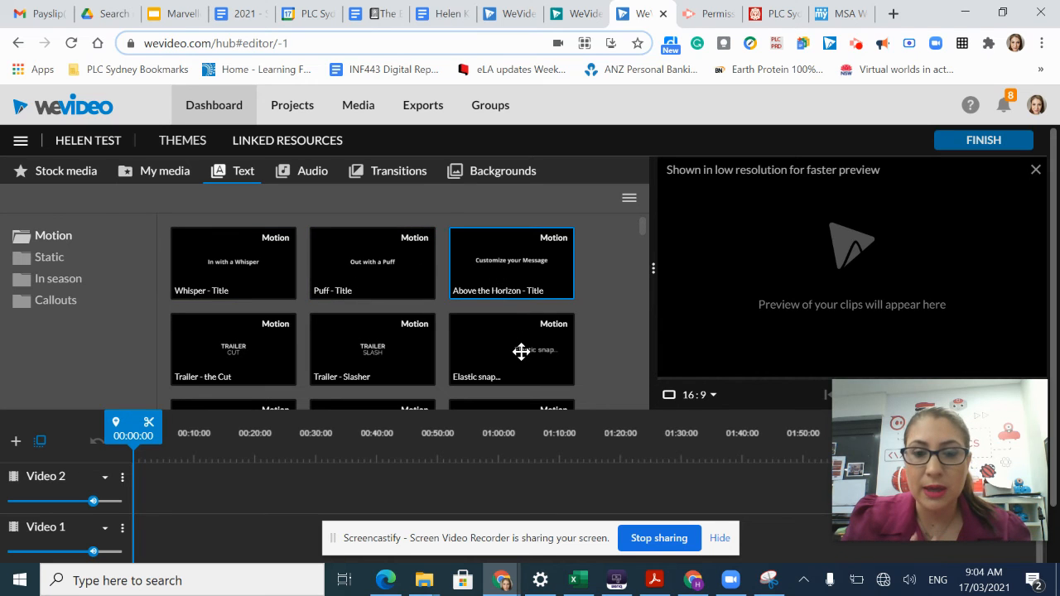
{"action": "left_click", "coordinate": [233, 349]}
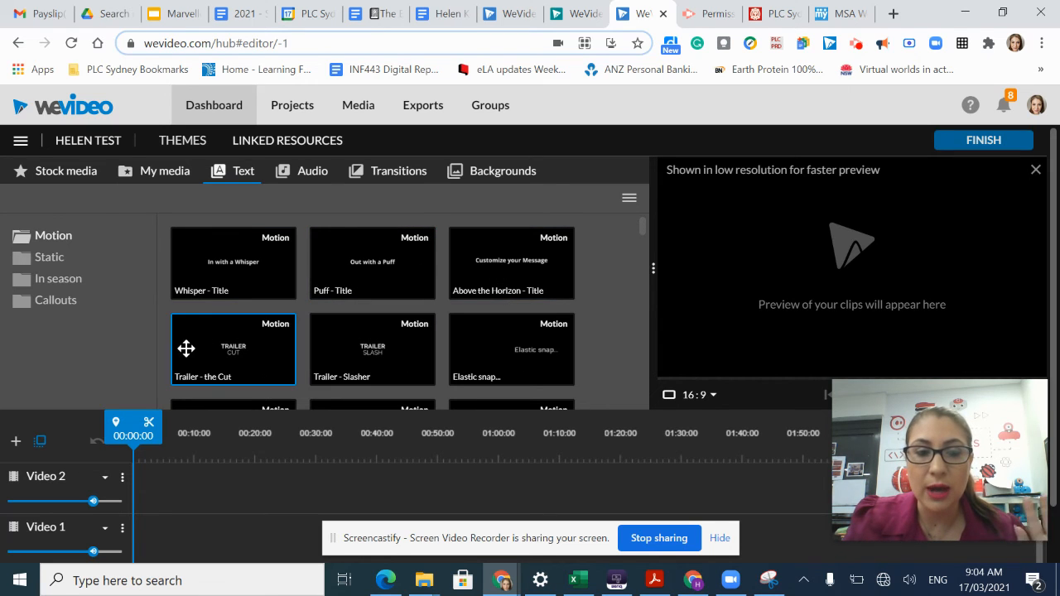
{"action": "left_click", "coordinate": [233, 348]}
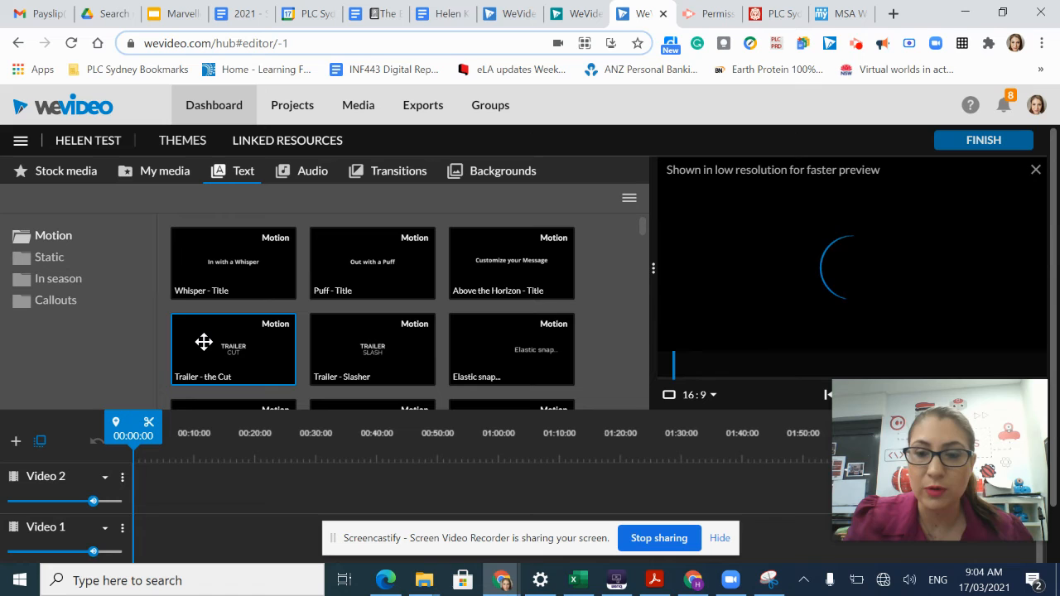
{"action": "mouse_move", "coordinate": [888, 188]}
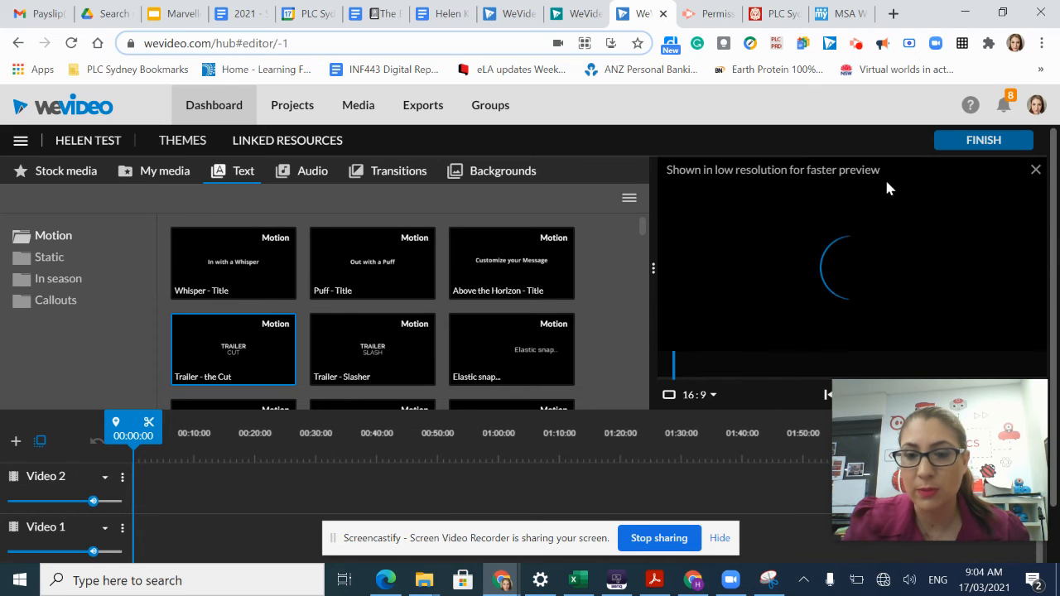
{"action": "mouse_move", "coordinate": [764, 251]}
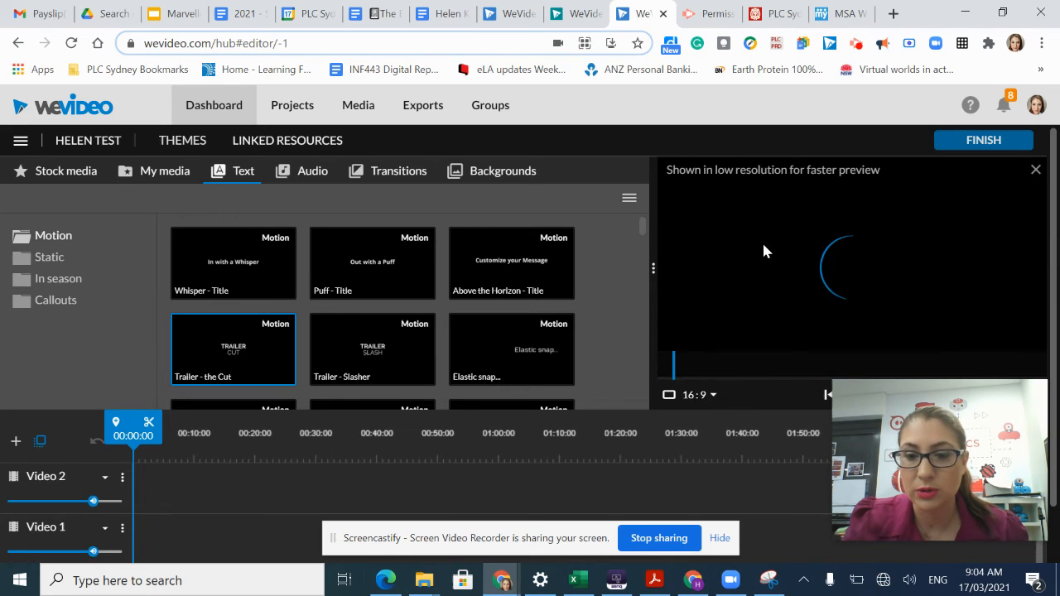
{"action": "mouse_move", "coordinate": [746, 259]}
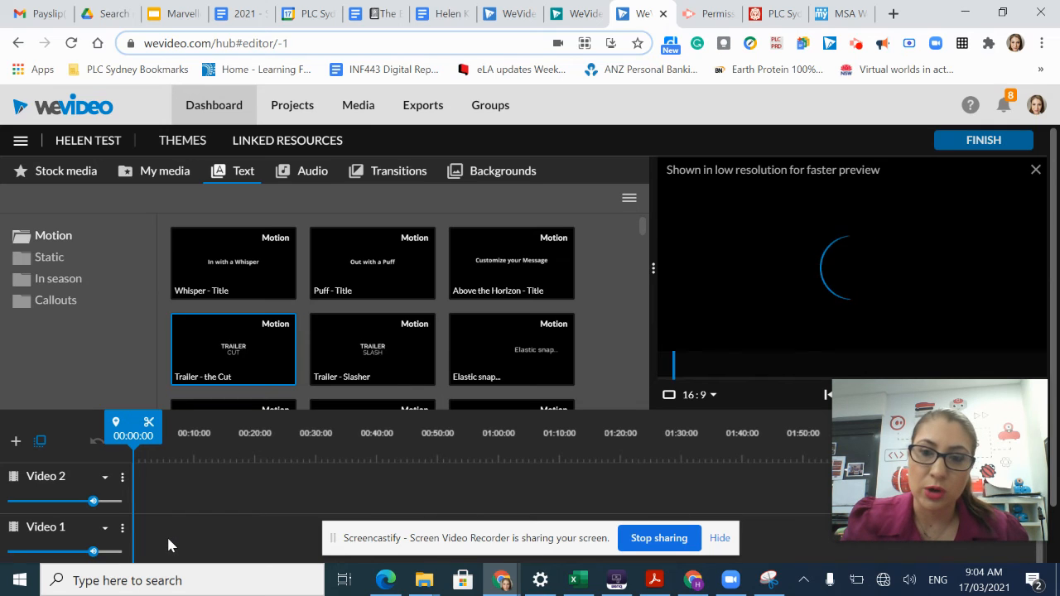
{"action": "mouse_move", "coordinate": [373, 147]}
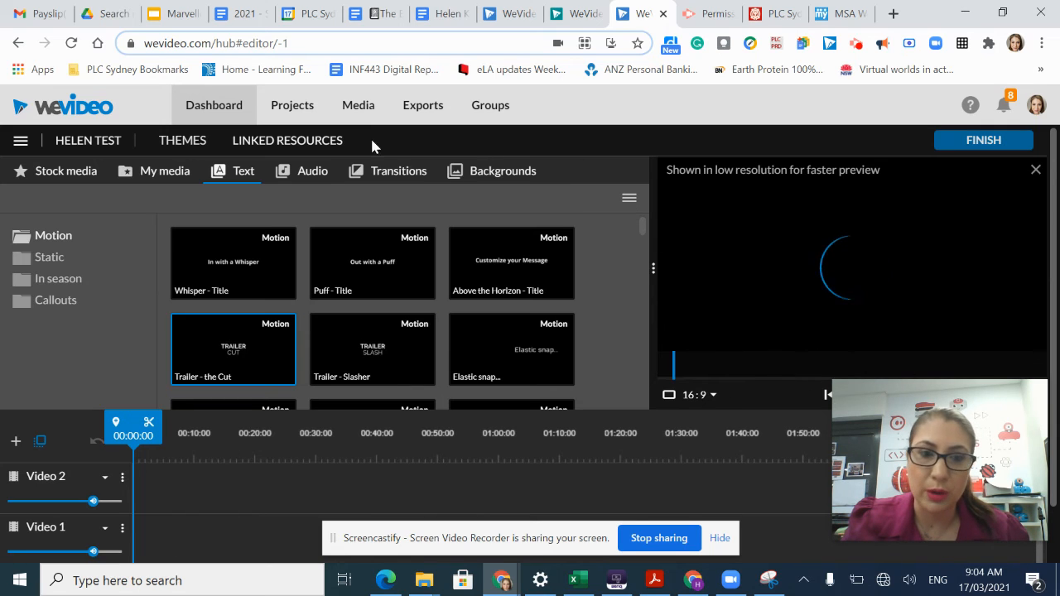
{"action": "left_click", "coordinate": [312, 171]}
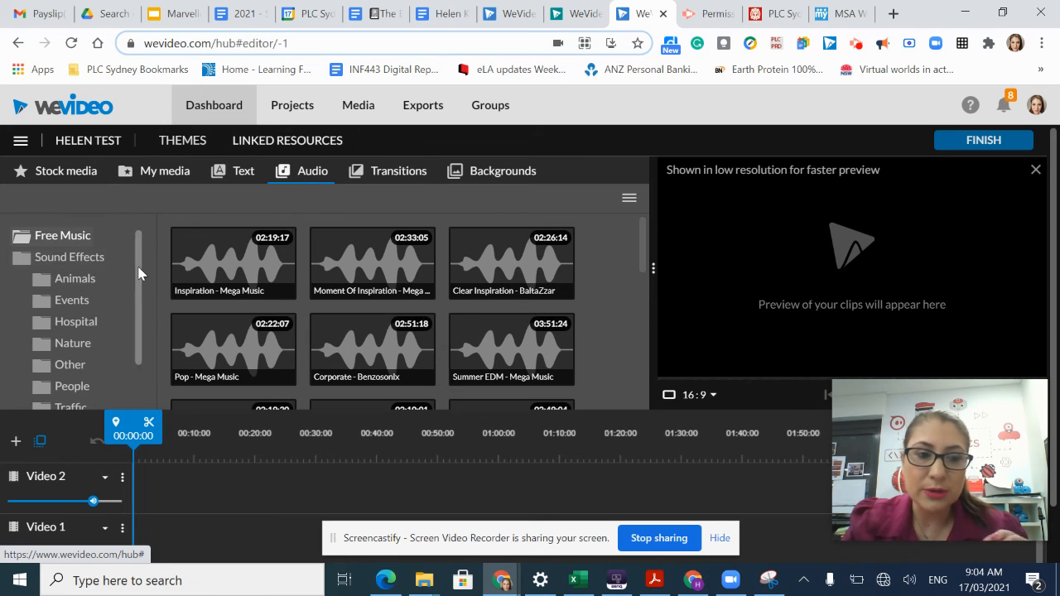
Step: Collapse Sound Effects and view Premium Music's Cheerful, Sentimental and Suspenseful categories
{"action": "left_click", "coordinate": [69, 257]}
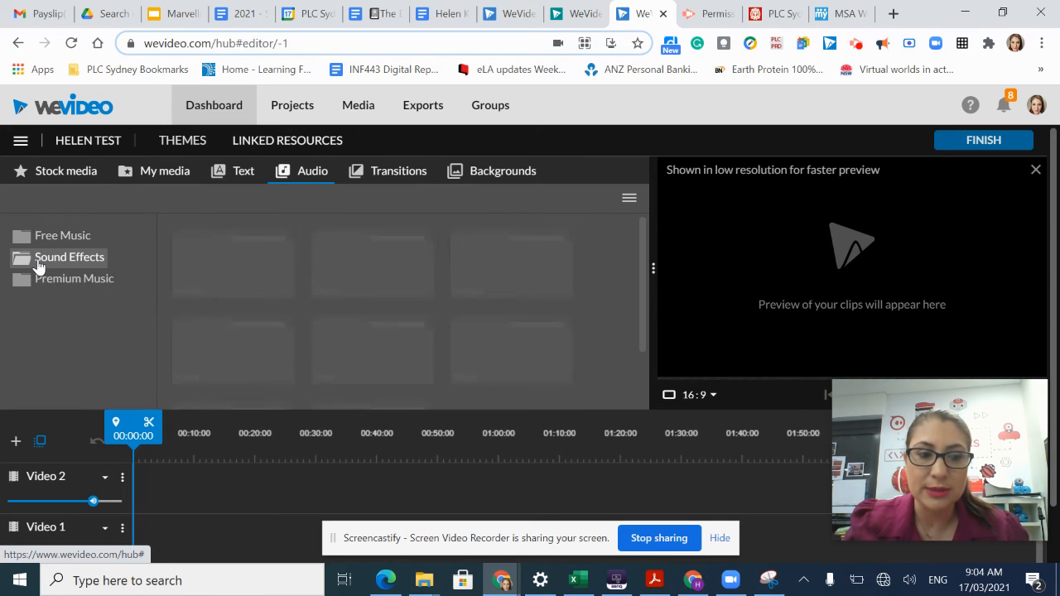
{"action": "left_click", "coordinate": [74, 279]}
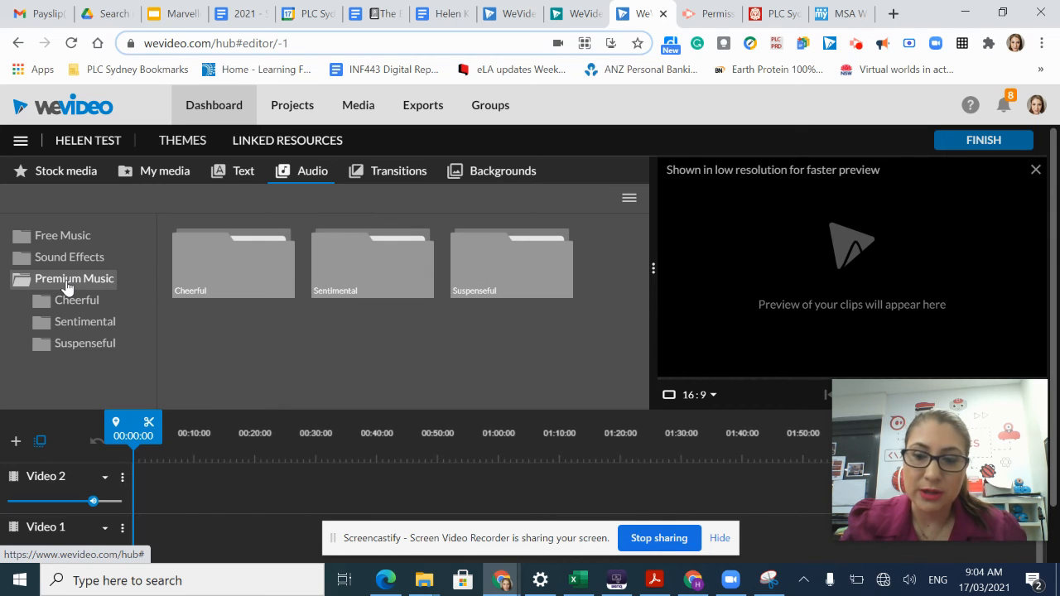
{"action": "mouse_move", "coordinate": [387, 171]}
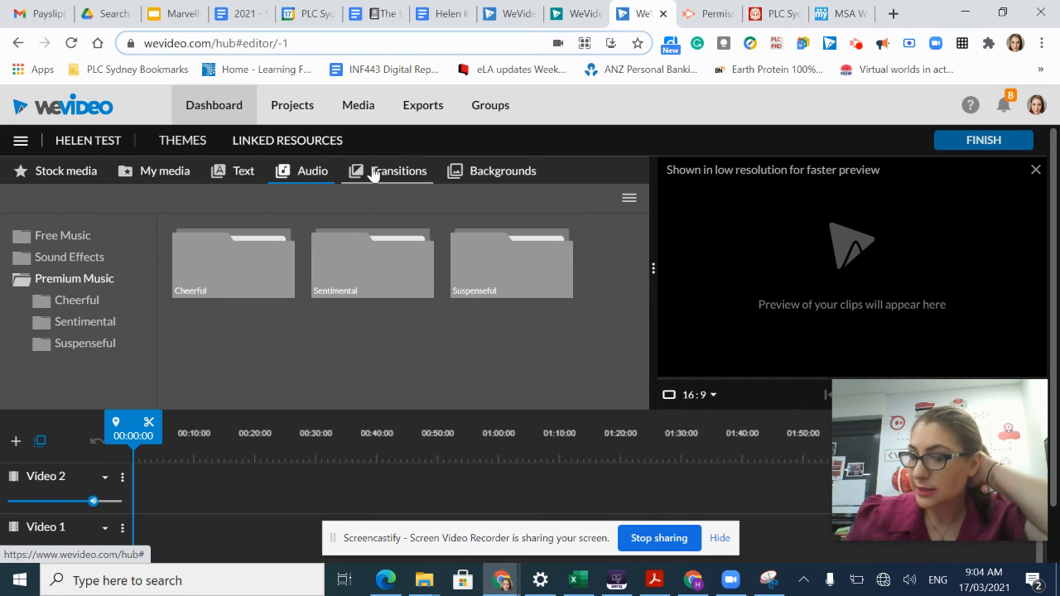
{"action": "mouse_move", "coordinate": [381, 181]}
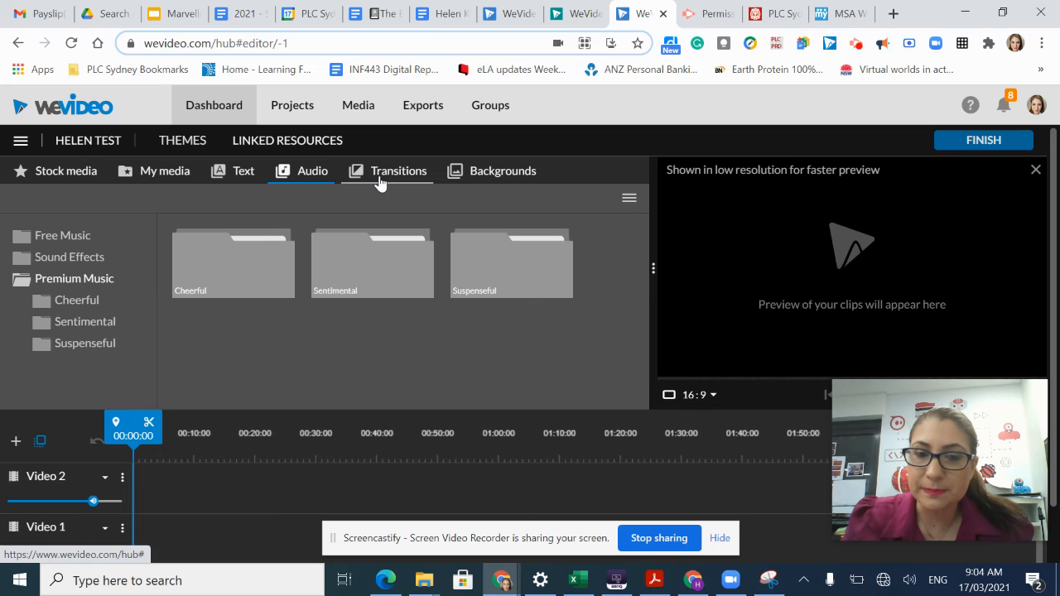
{"action": "left_click", "coordinate": [400, 170]}
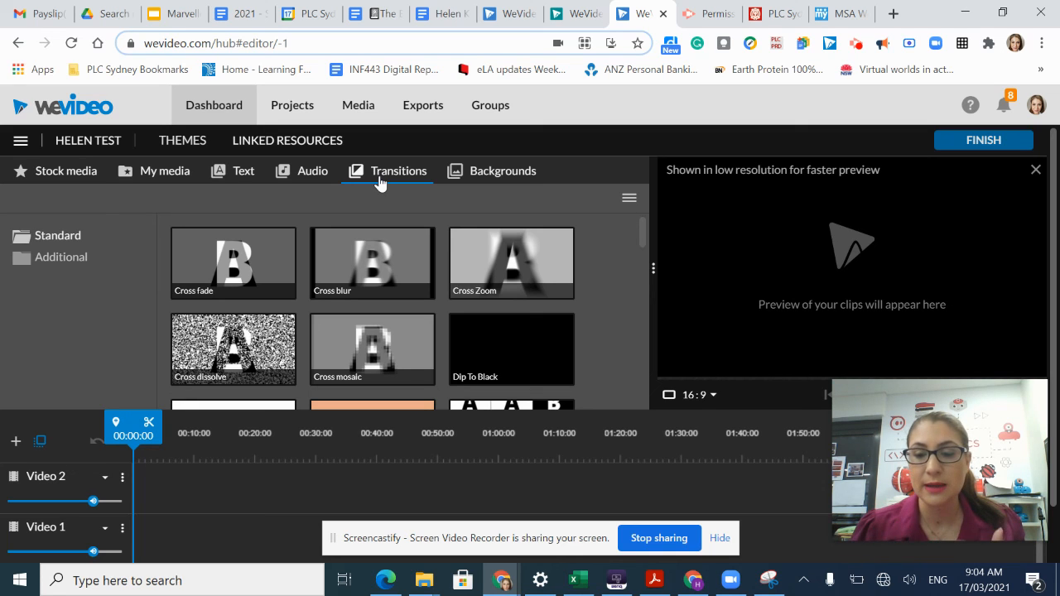
{"action": "mouse_move", "coordinate": [492, 170]}
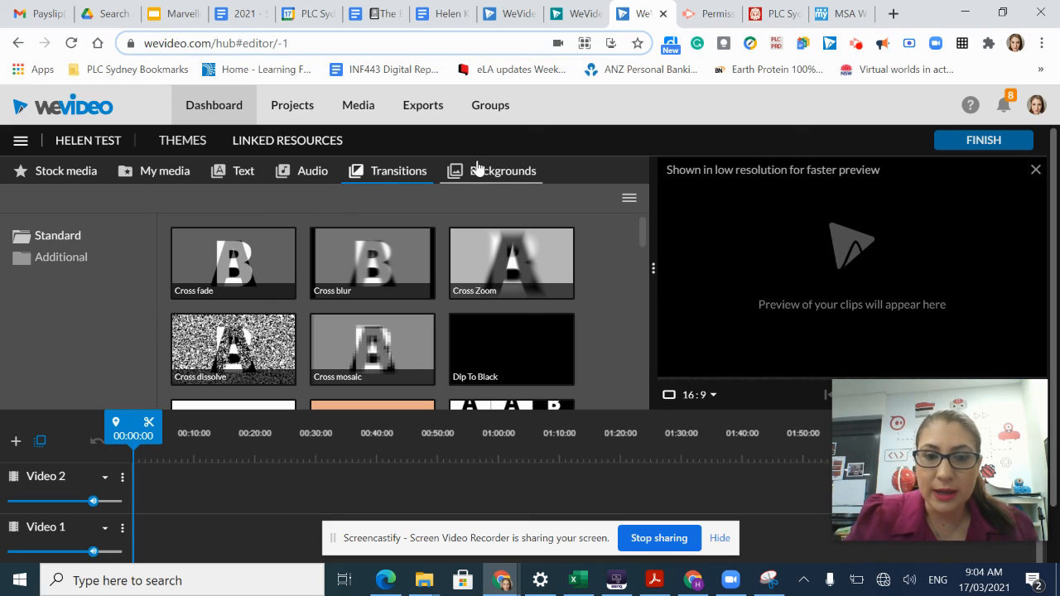
Step: Show the Backgrounds library with Yellow Aurora, Blue Smoke and Red Streaks
{"action": "left_click", "coordinate": [503, 170]}
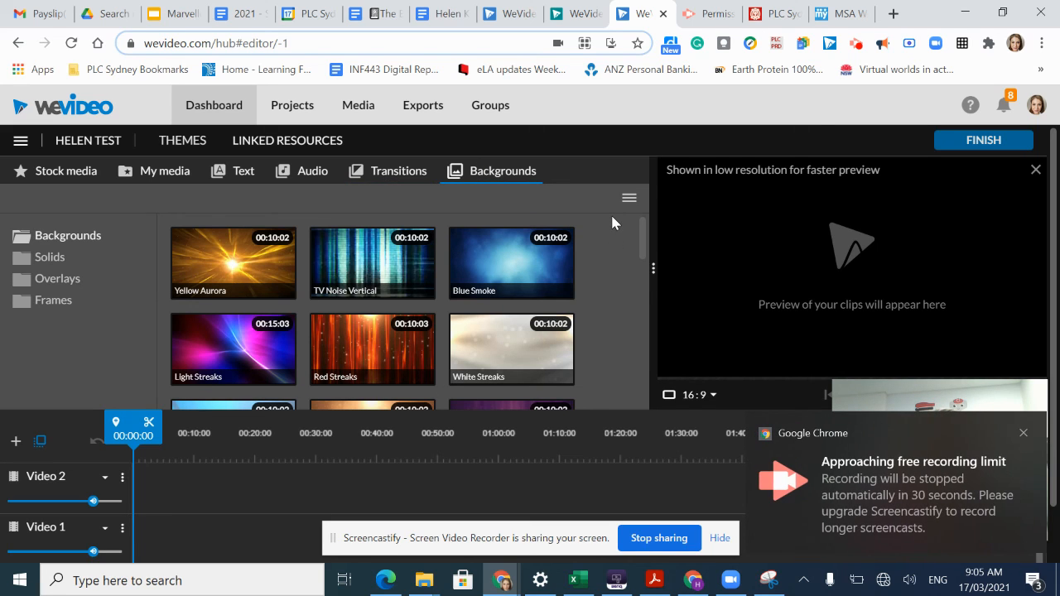
{"action": "mouse_move", "coordinate": [595, 319]}
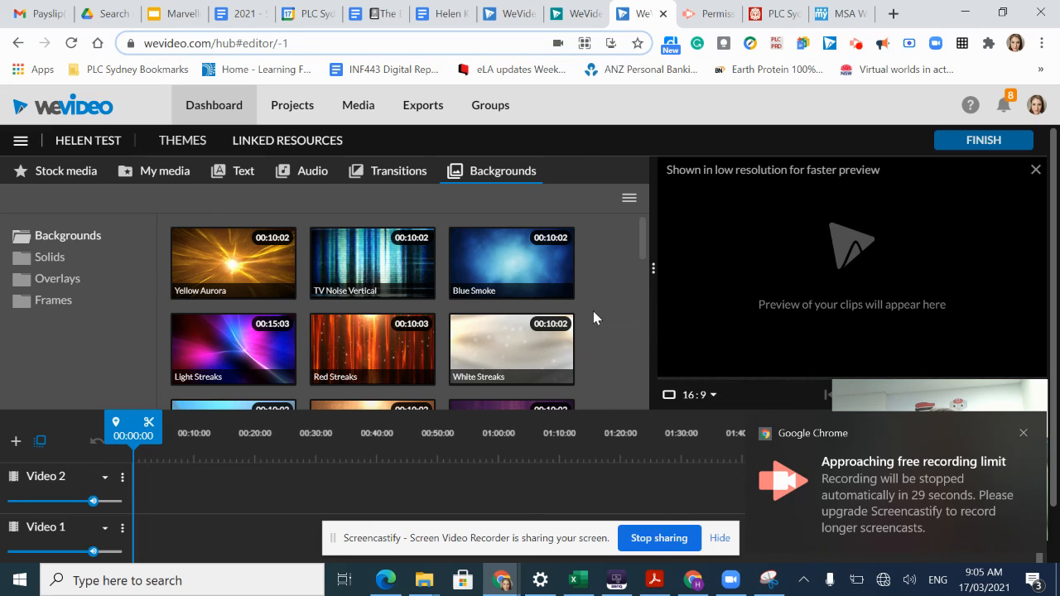
{"action": "mouse_move", "coordinate": [443, 464]}
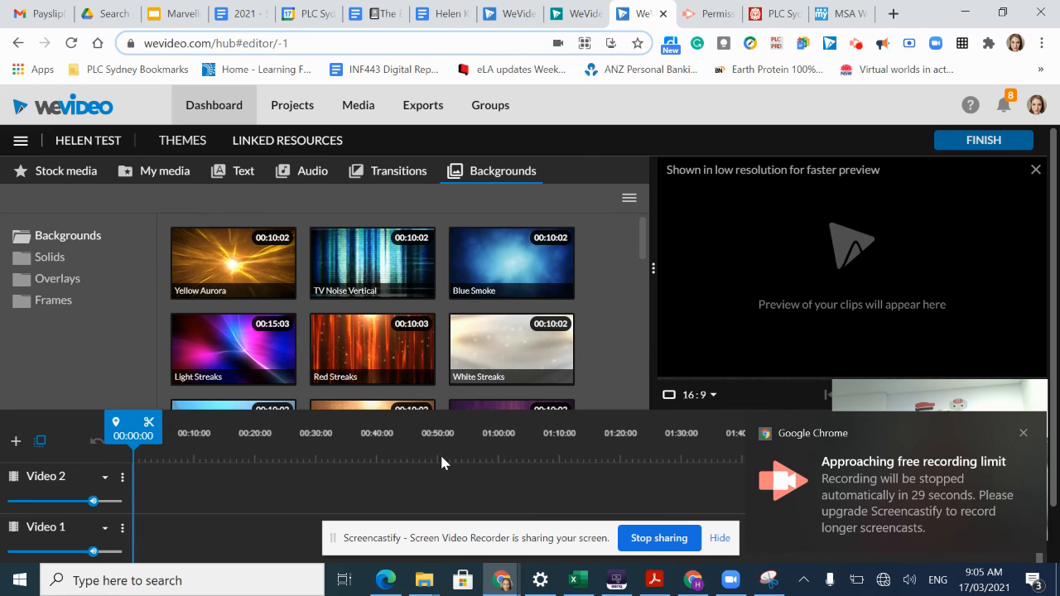
{"action": "mouse_move", "coordinate": [222, 553]}
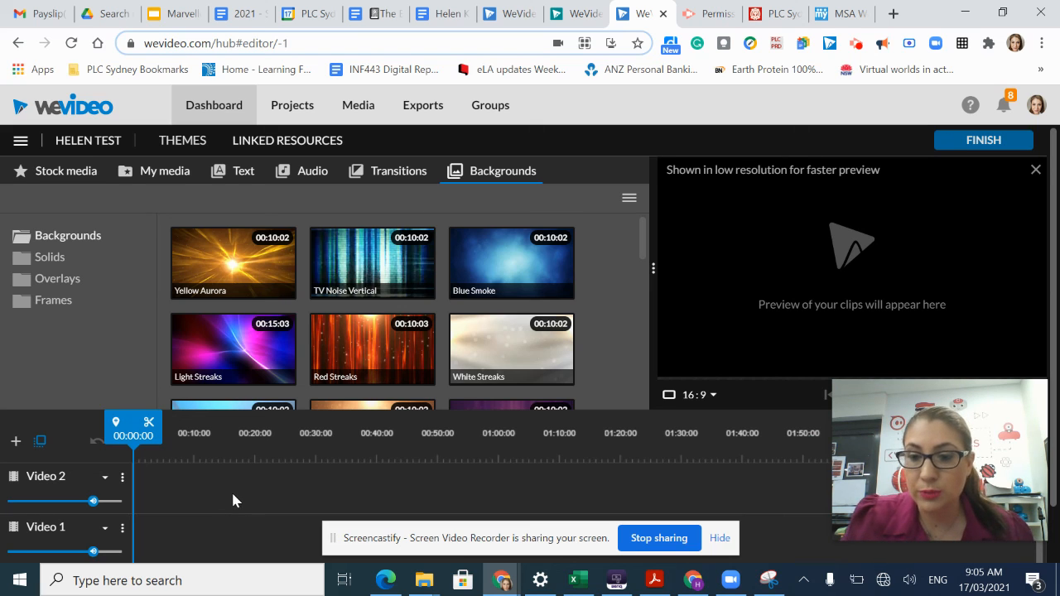
{"action": "mouse_move", "coordinate": [584, 508]}
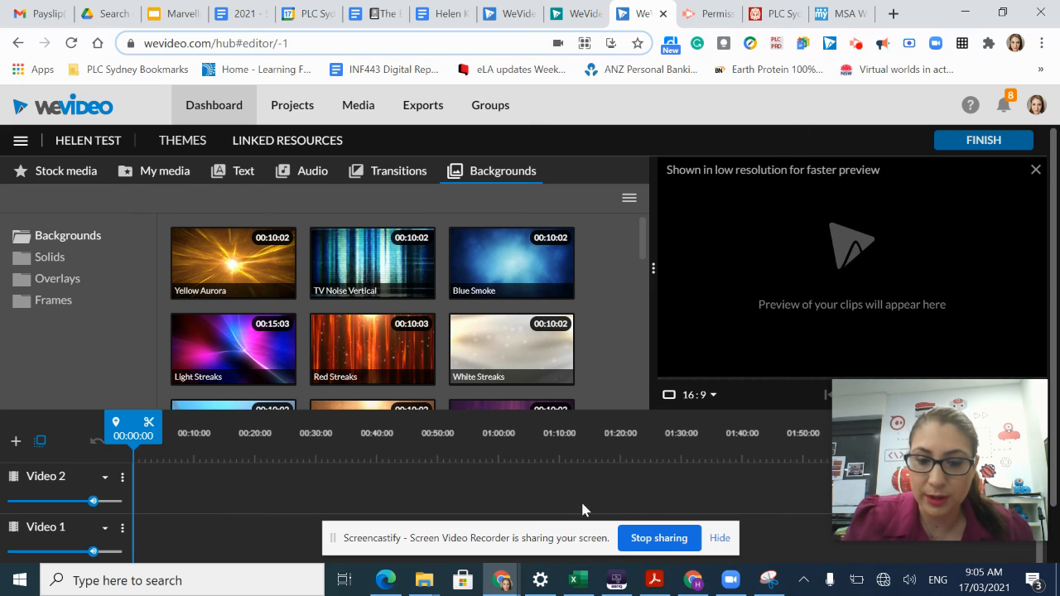